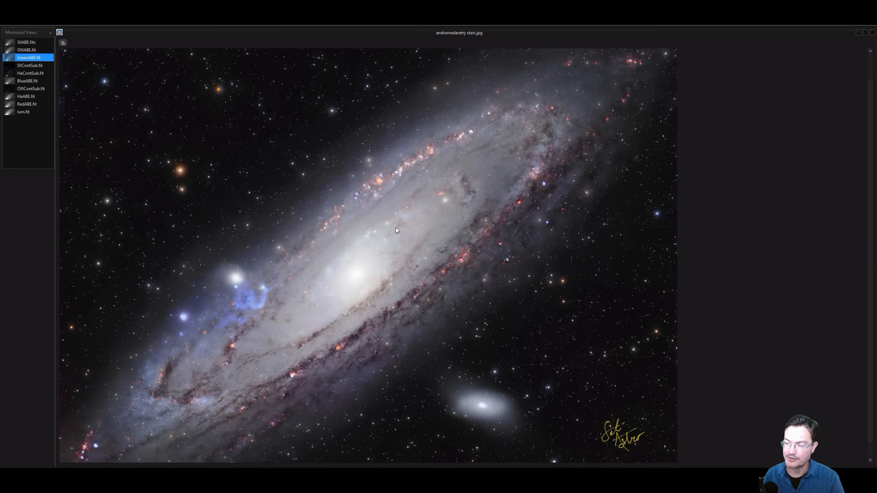
pyautogui.moveTo(296, 329)
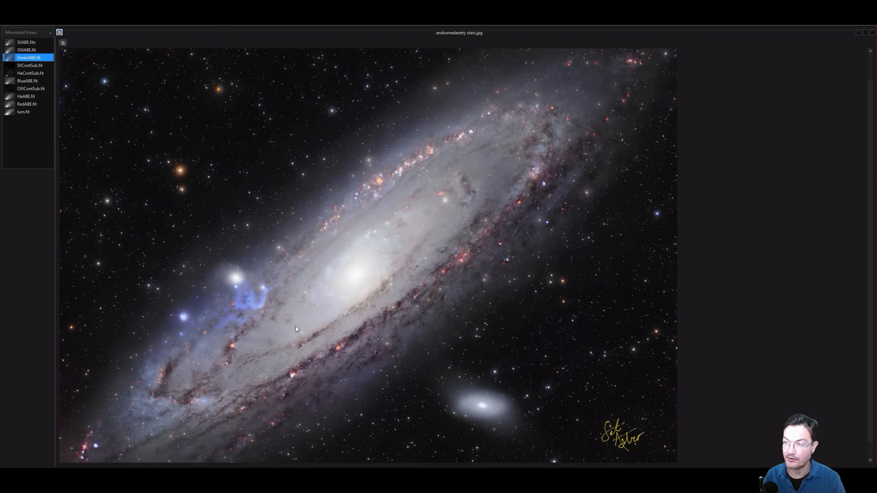
pyautogui.moveTo(406, 285)
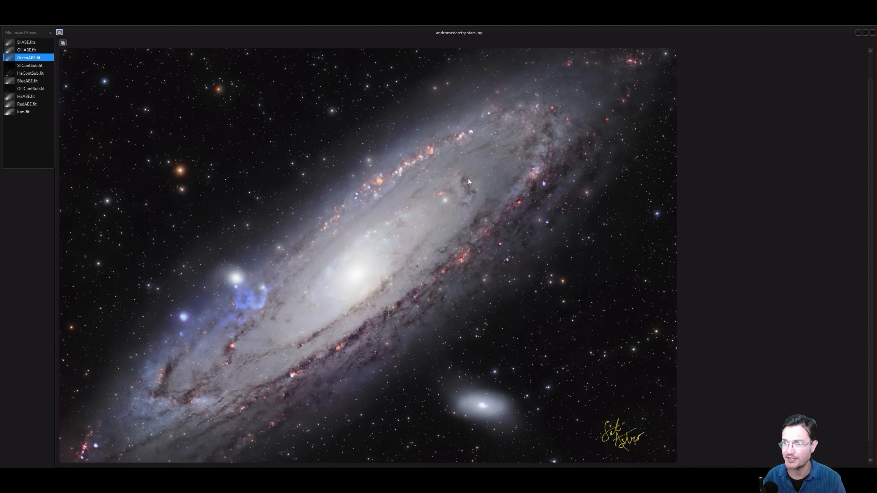
pyautogui.moveTo(384, 182)
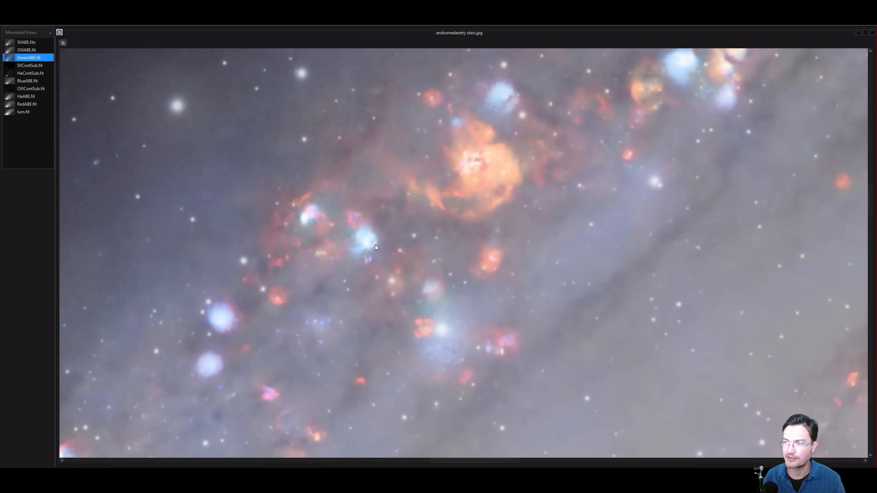
pyautogui.moveTo(384, 239)
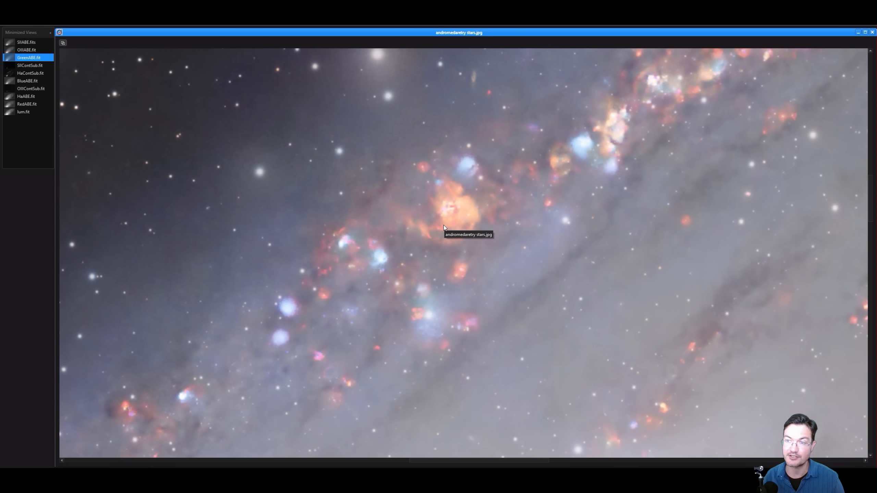
pyautogui.moveTo(428, 345)
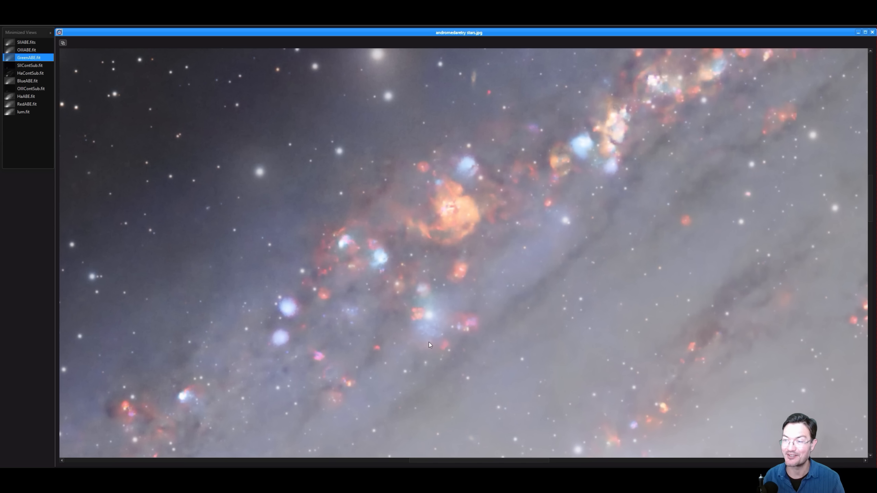
pyautogui.moveTo(448, 324)
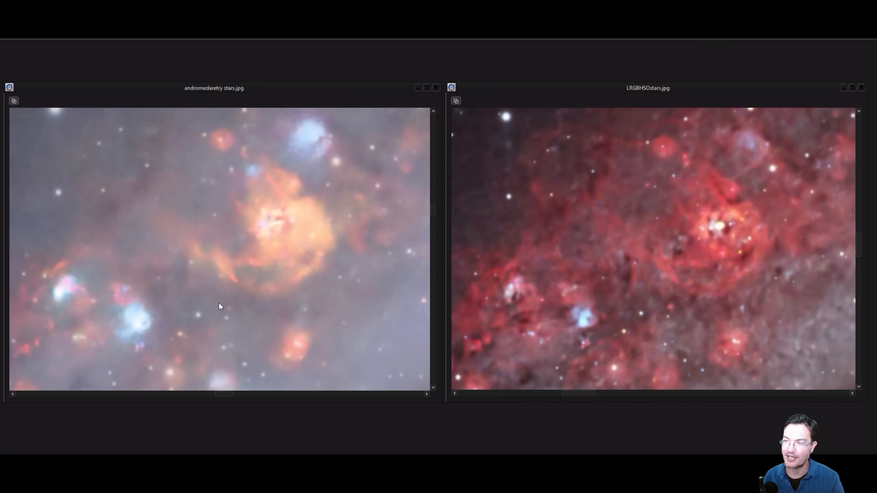
pyautogui.moveTo(675, 362)
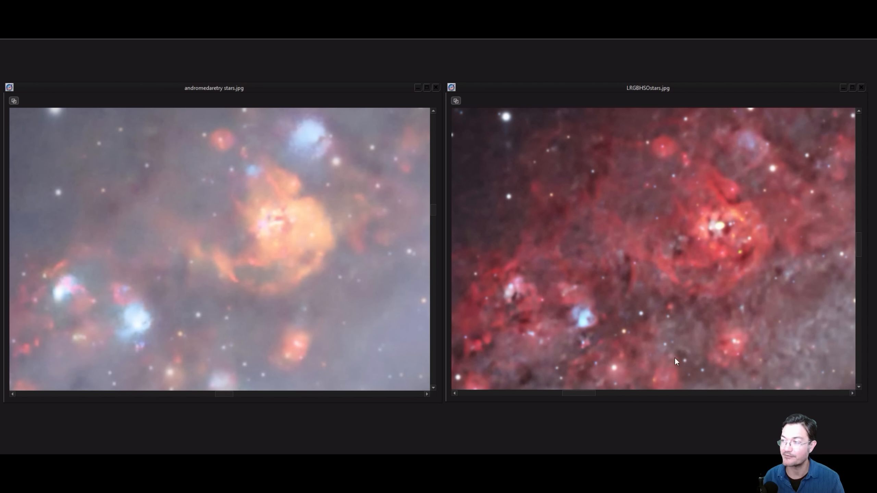
pyautogui.moveTo(760, 350)
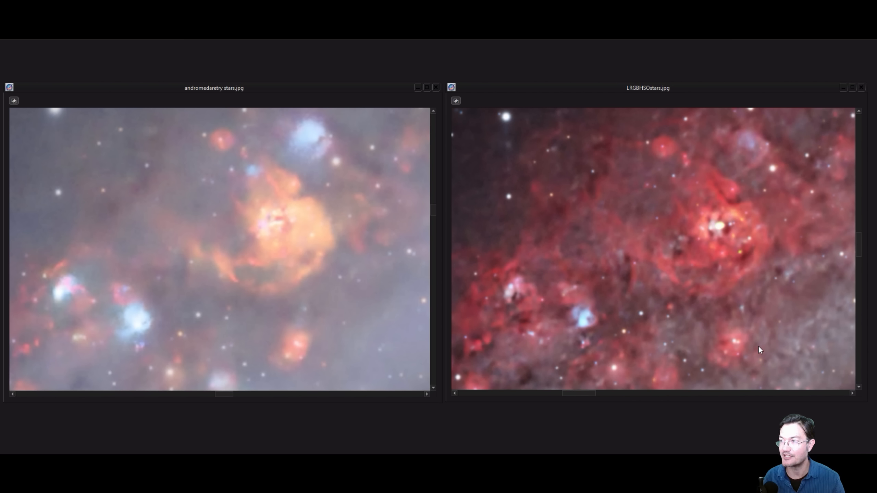
pyautogui.moveTo(594, 324)
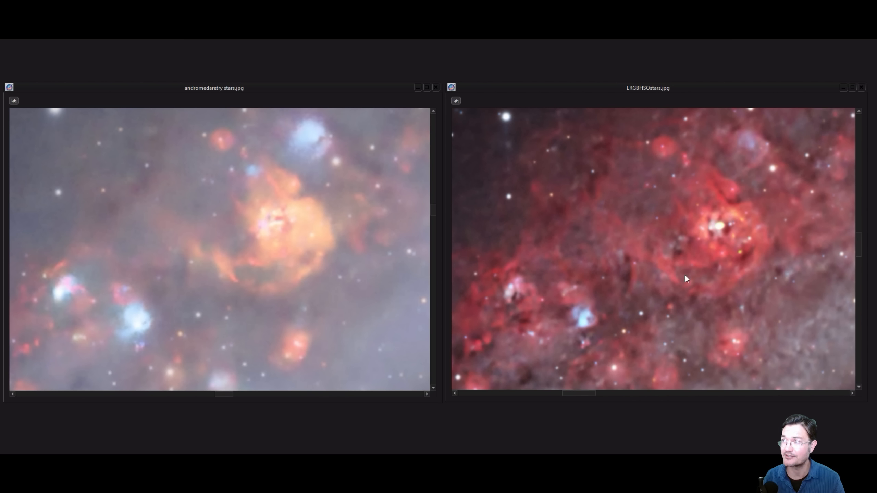
pyautogui.moveTo(771, 346)
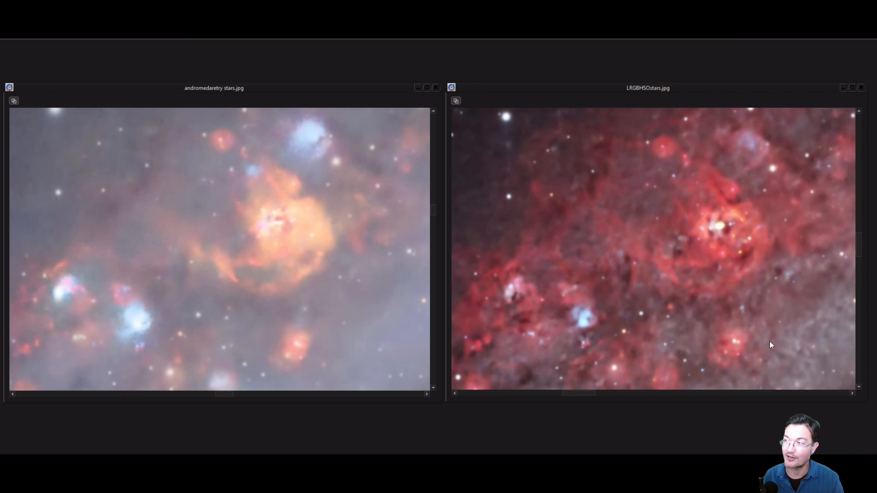
pyautogui.moveTo(720, 280)
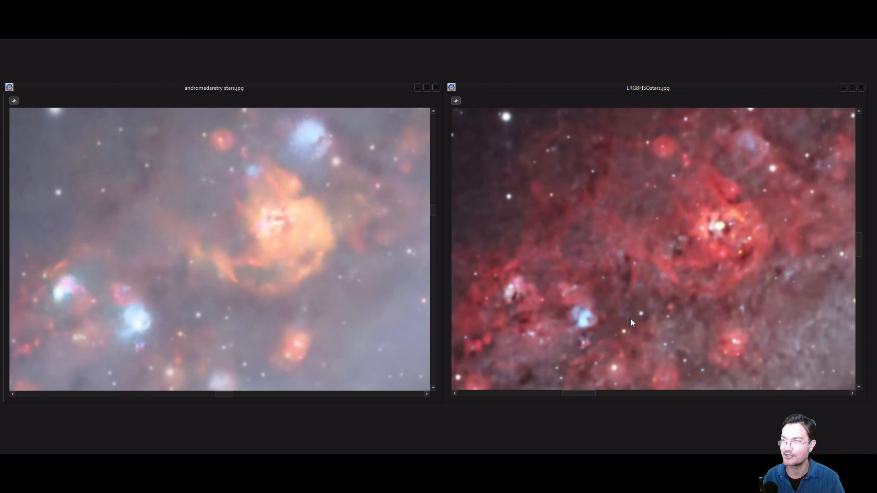
pyautogui.moveTo(613, 337)
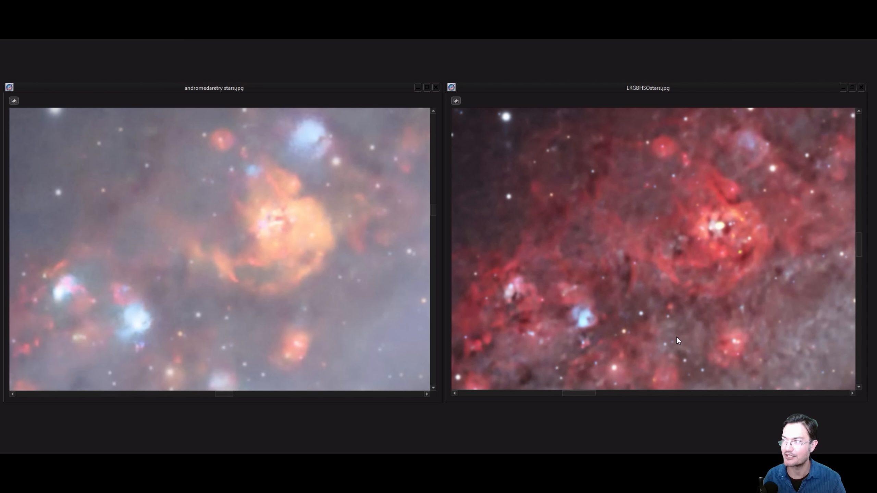
pyautogui.moveTo(684, 311)
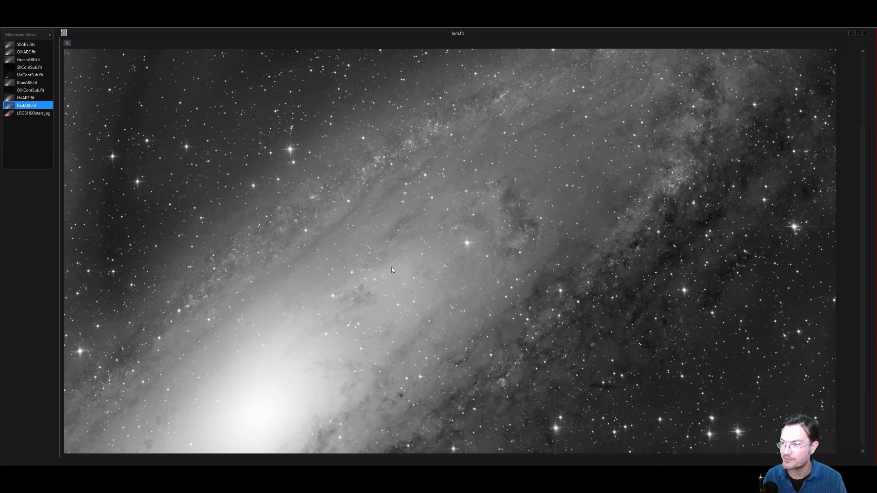
pyautogui.moveTo(613, 341)
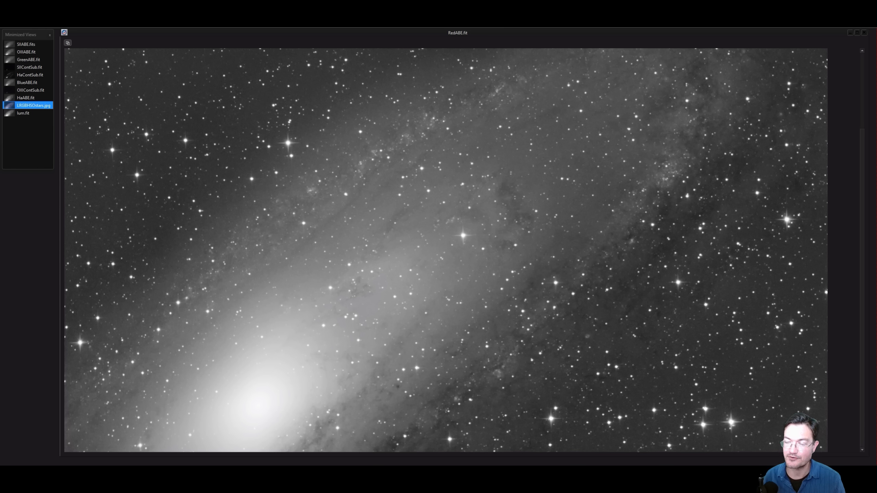
pyautogui.moveTo(377, 273)
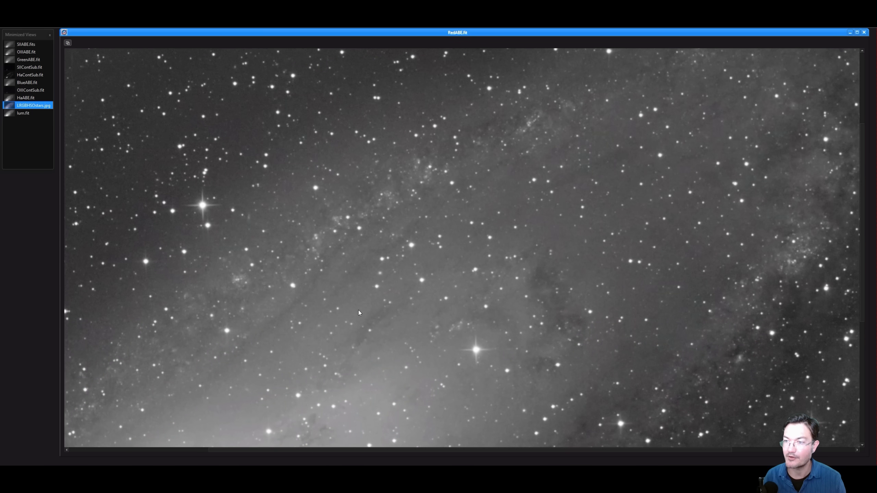
pyautogui.moveTo(318, 295)
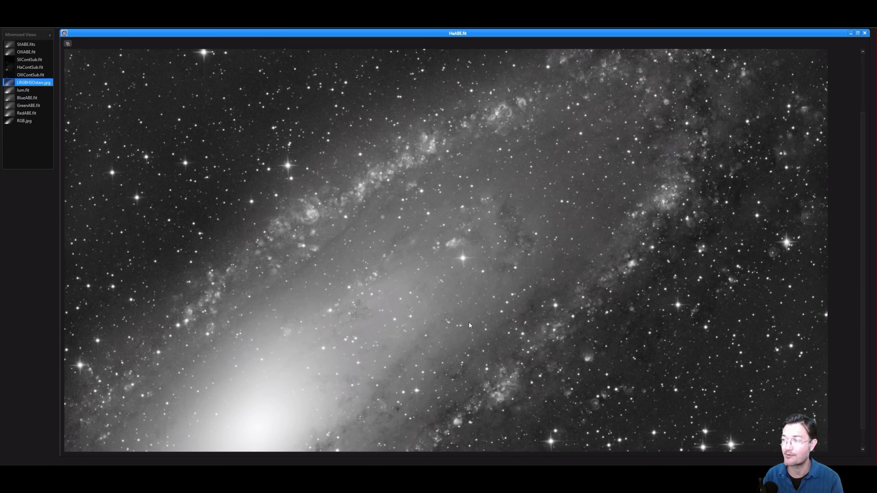
pyautogui.moveTo(509, 101)
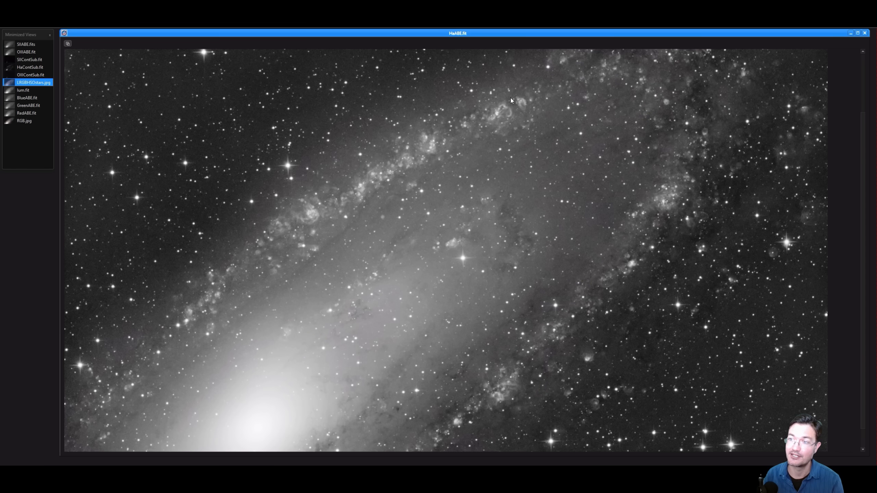
pyautogui.moveTo(242, 279)
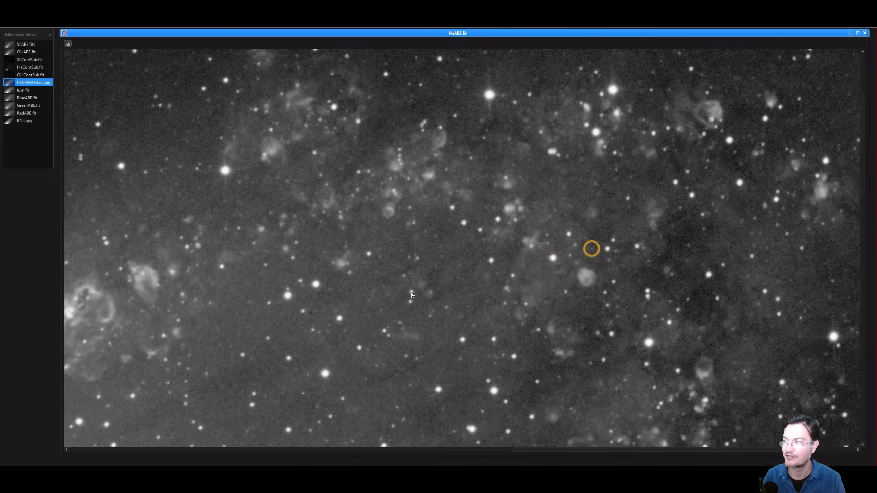
# - Pan the HaABE H-alpha master to inspect nebula regions along the spiral arms
pyautogui.moveTo(591, 249); pyautogui.dragTo(454, 242)
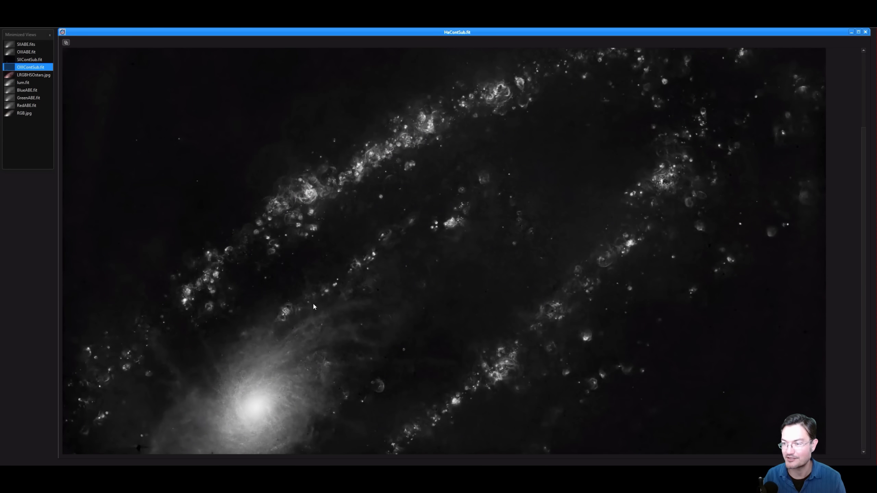
pyautogui.moveTo(400, 113)
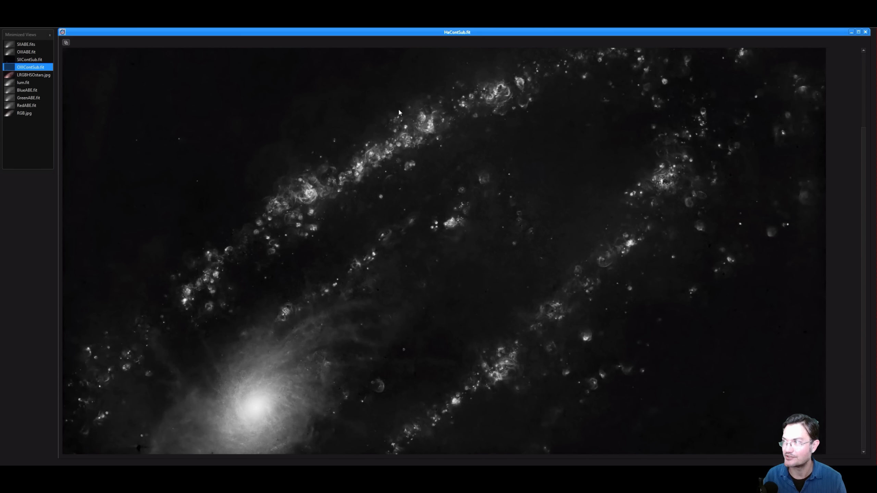
pyautogui.moveTo(693, 212)
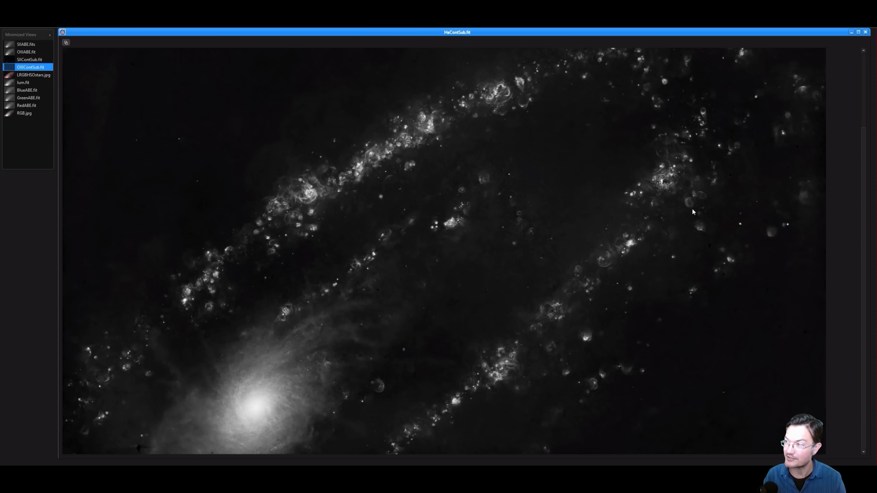
pyautogui.moveTo(304, 206)
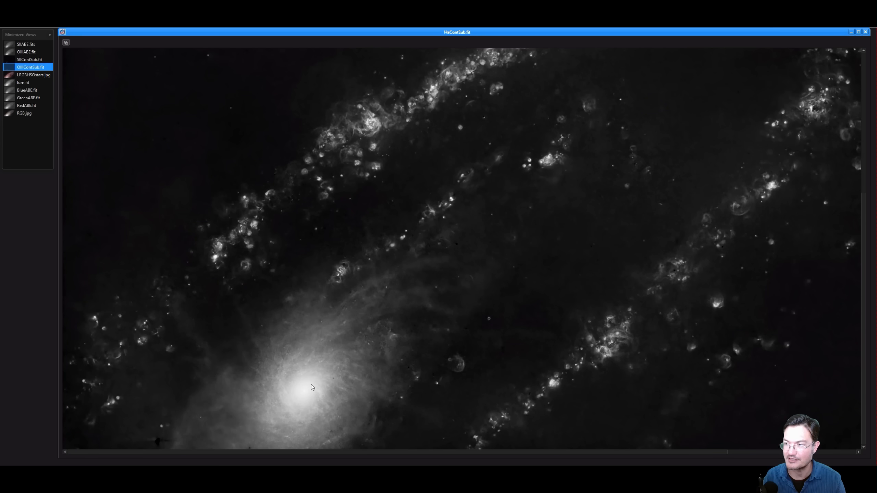
pyautogui.moveTo(267, 373)
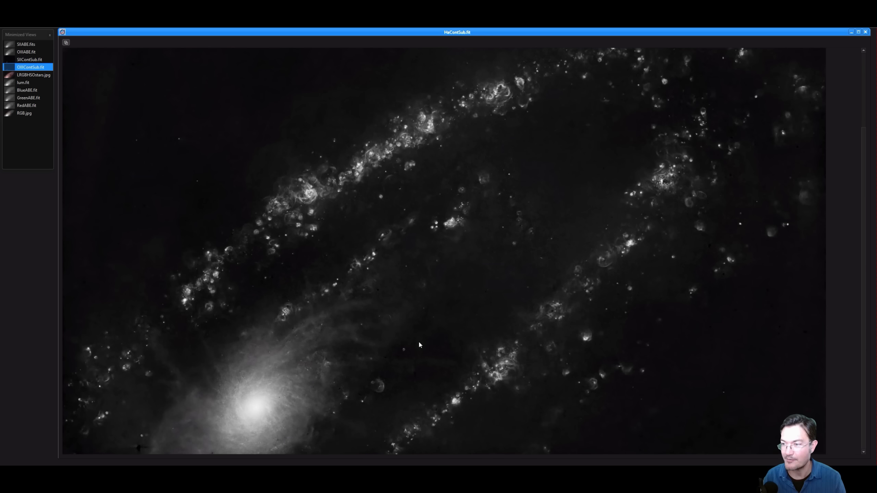
pyautogui.moveTo(176, 380)
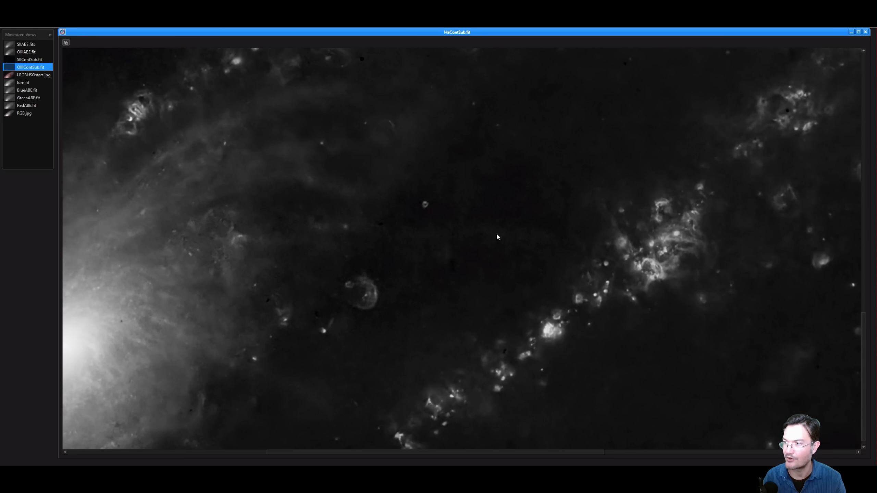
pyautogui.moveTo(507, 341)
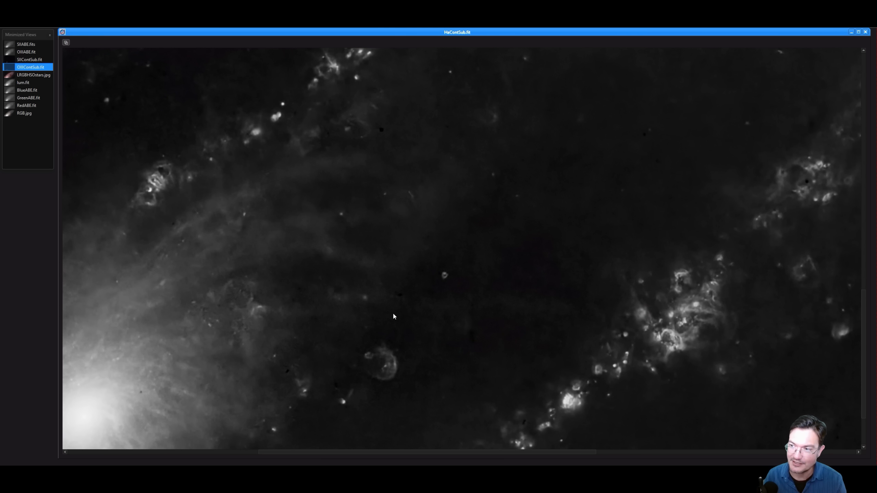
pyautogui.moveTo(516, 327)
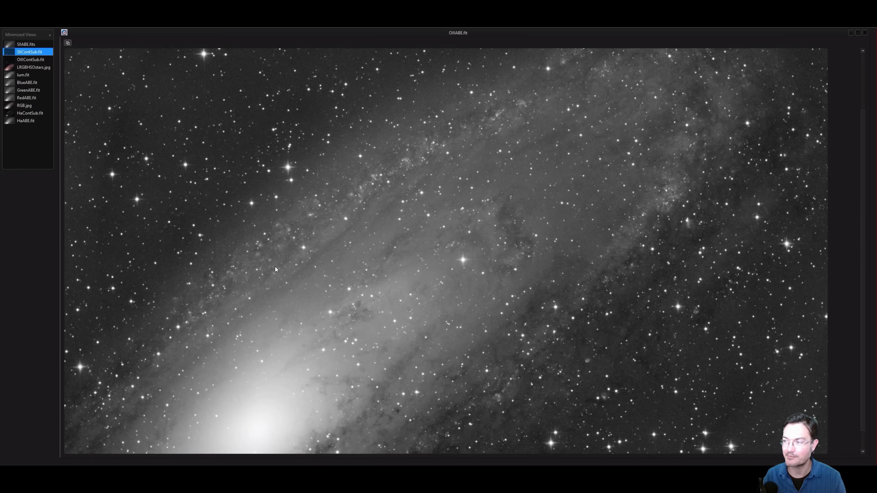
pyautogui.moveTo(267, 258)
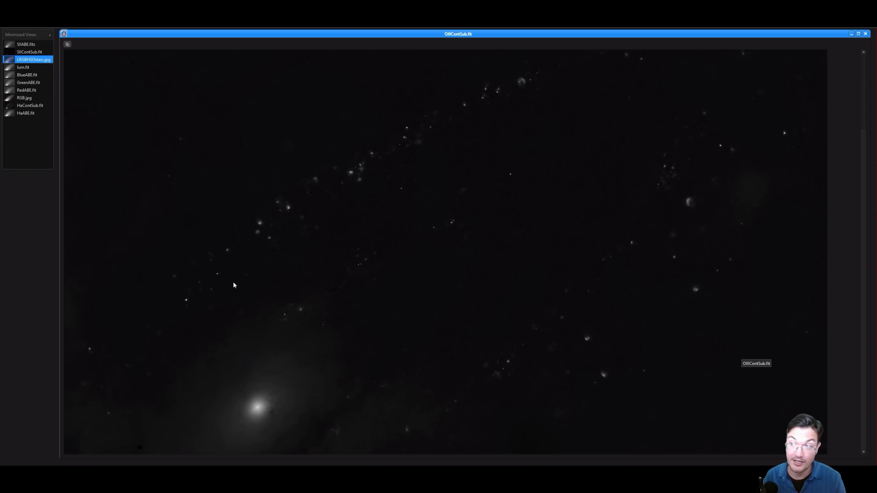
pyautogui.moveTo(277, 424)
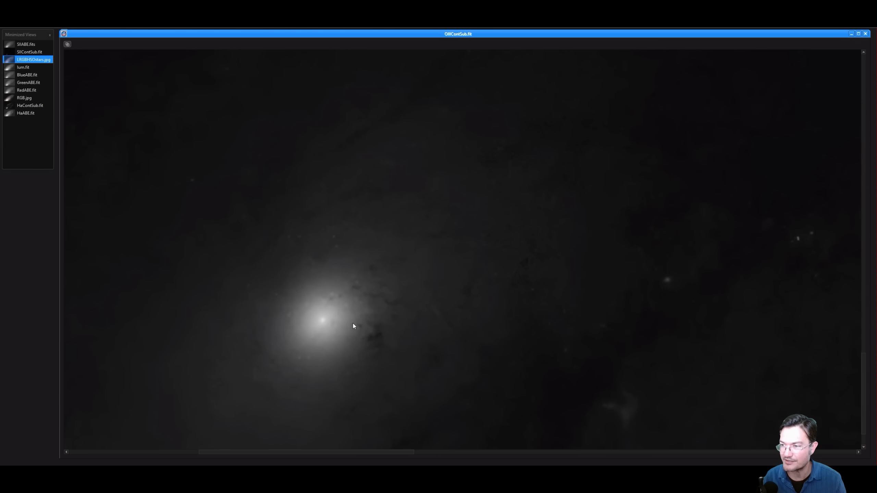
pyautogui.moveTo(336, 317)
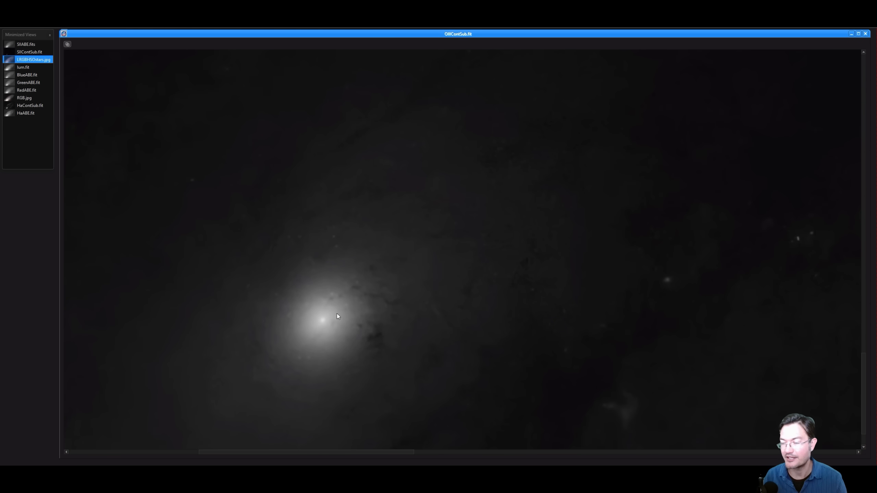
pyautogui.moveTo(364, 363)
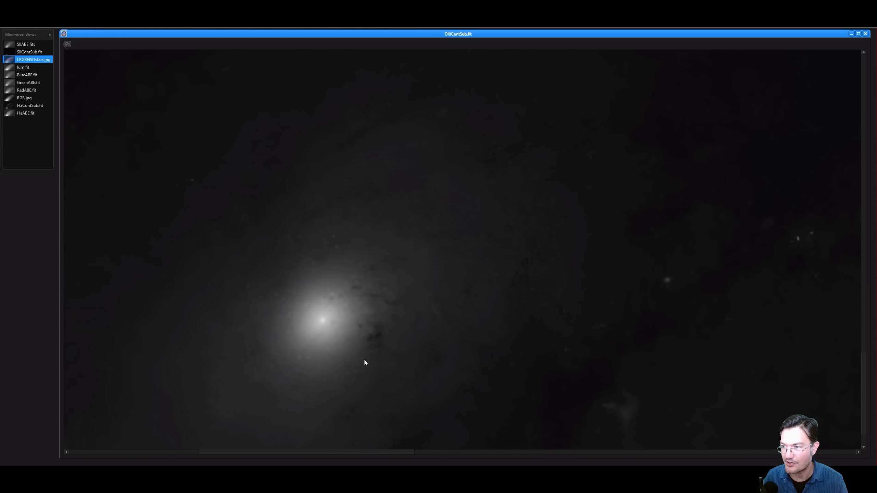
pyautogui.moveTo(332, 323)
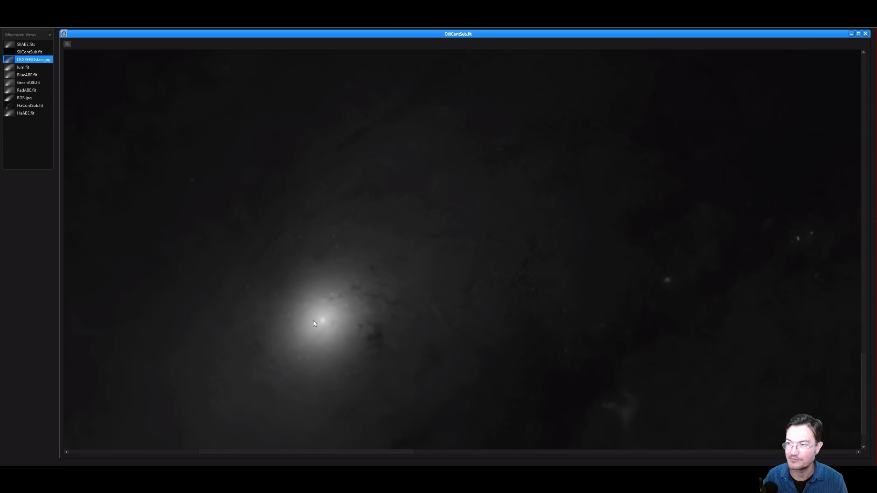
pyautogui.moveTo(339, 303)
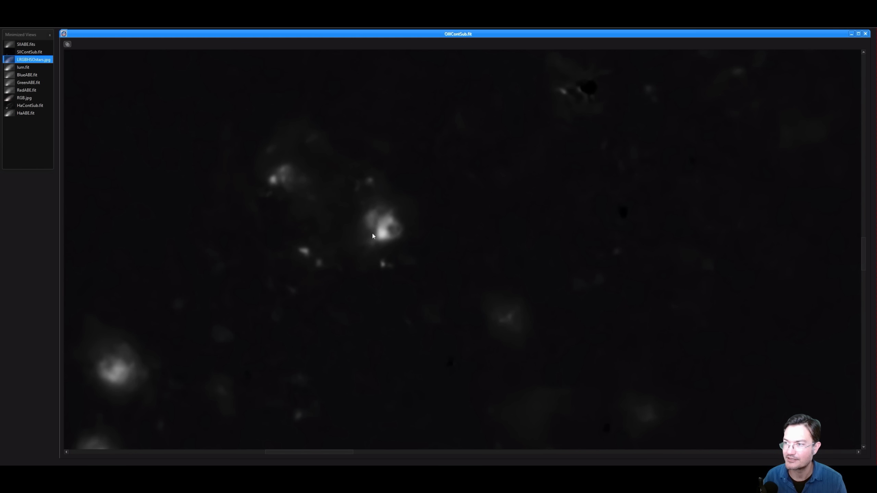
pyautogui.moveTo(431, 233)
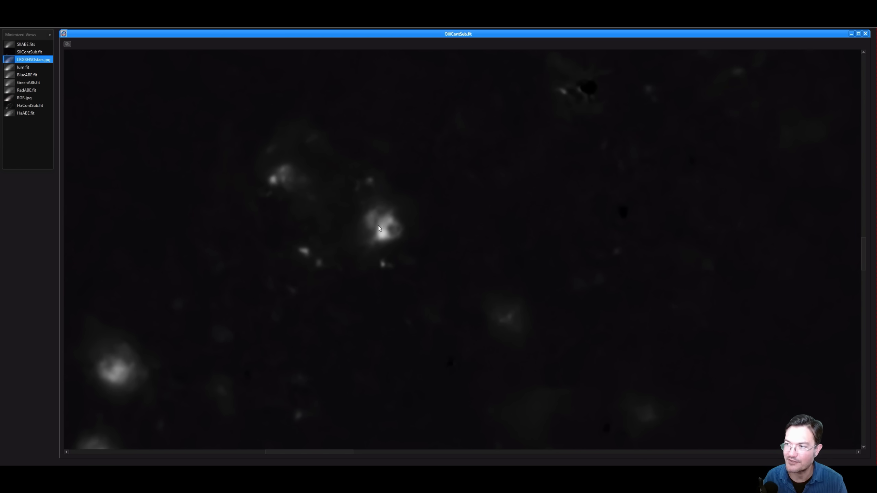
pyautogui.moveTo(392, 236)
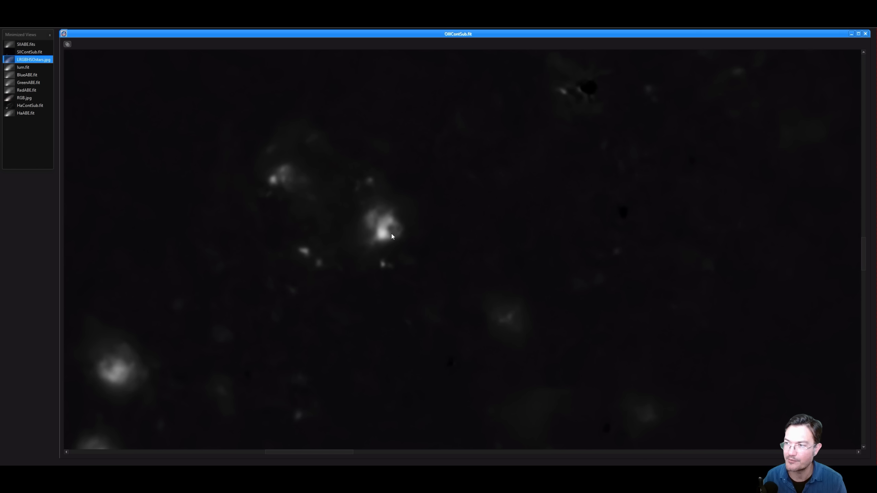
pyautogui.moveTo(426, 243)
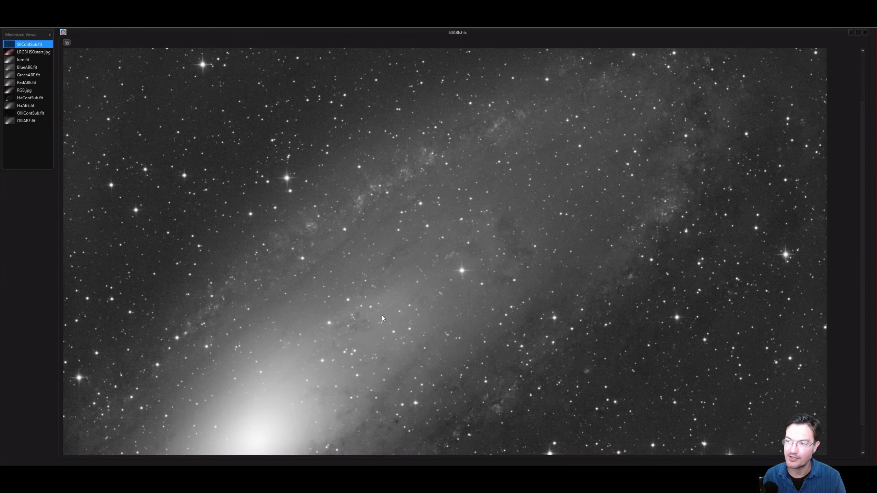
pyautogui.moveTo(316, 285)
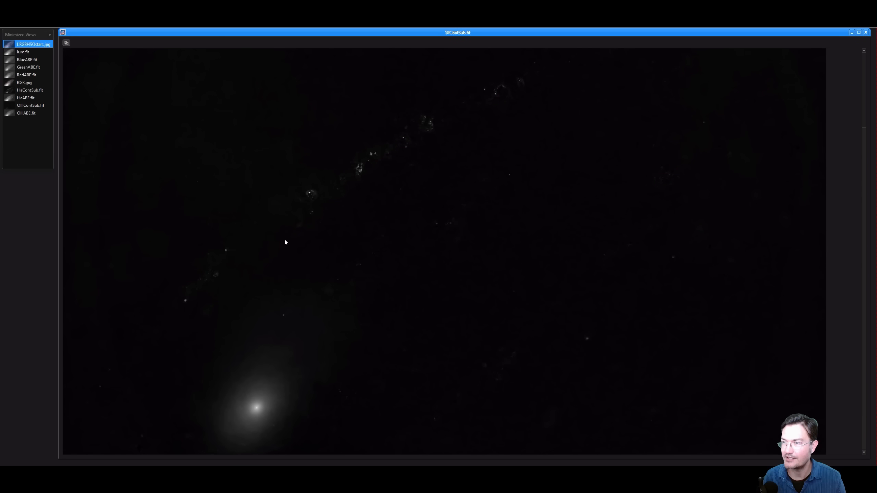
pyautogui.moveTo(623, 189)
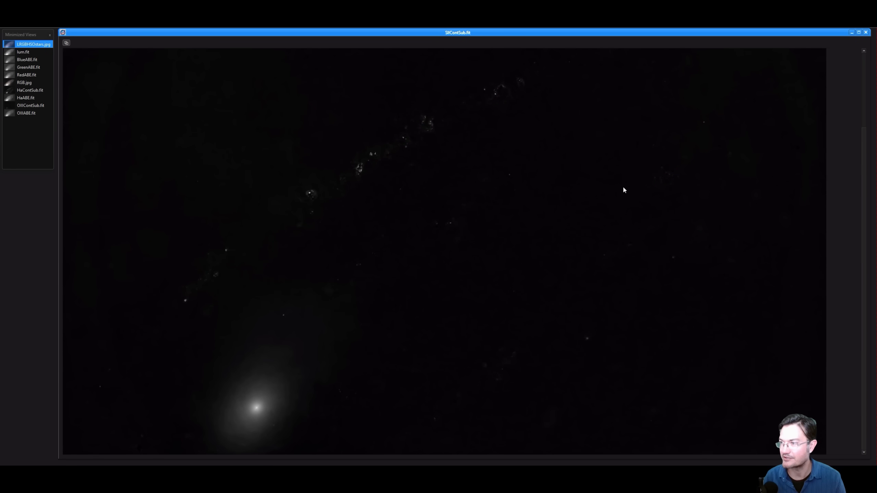
pyautogui.moveTo(357, 187)
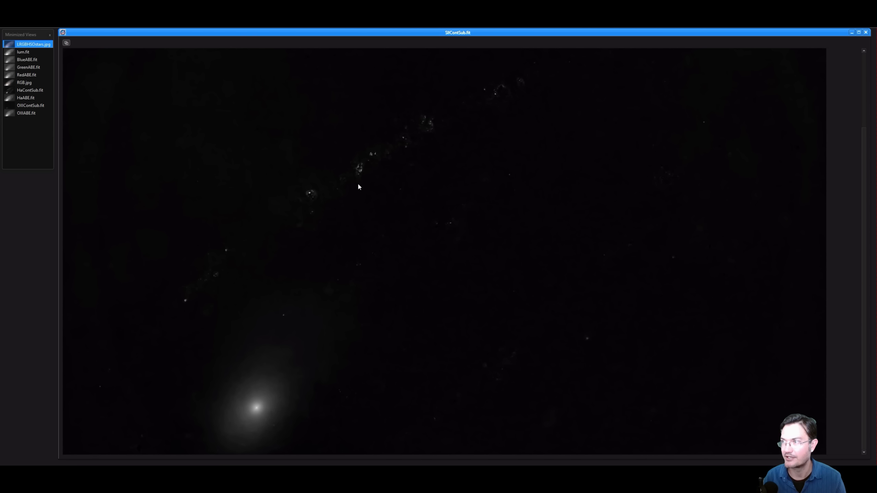
pyautogui.moveTo(396, 163)
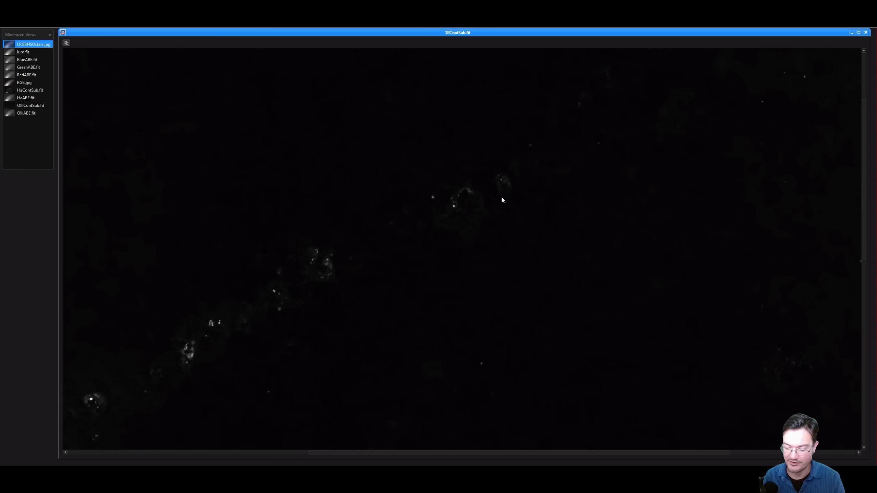
pyautogui.moveTo(486, 187)
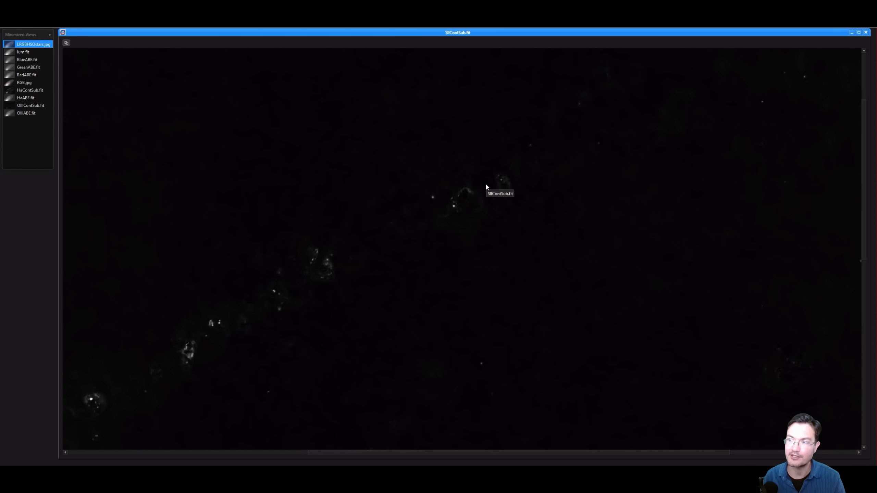
pyautogui.moveTo(818, 50)
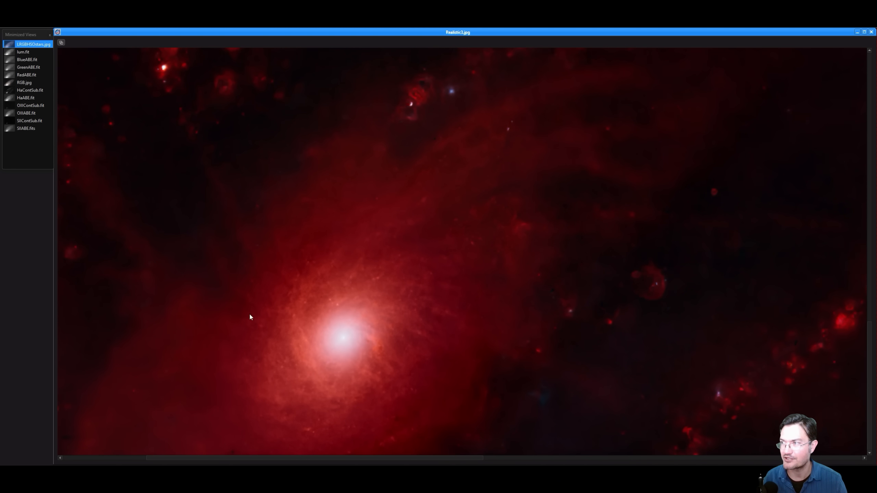
pyautogui.moveTo(352, 349)
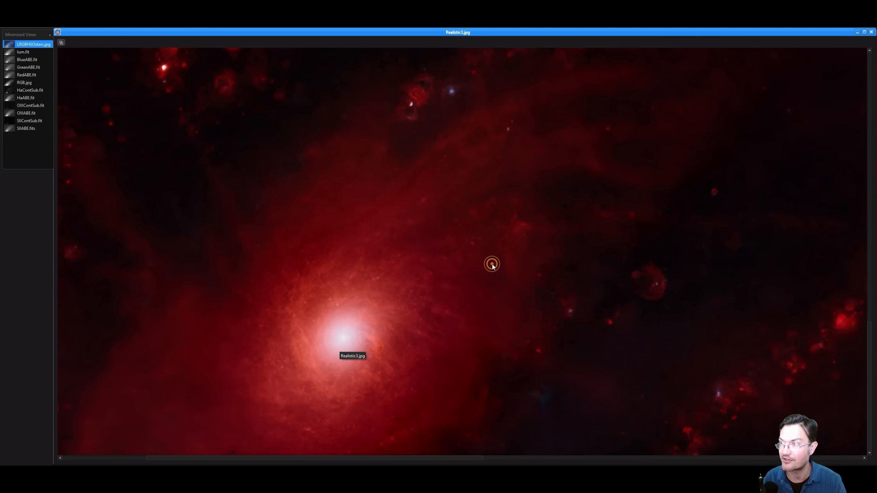
# - Pan the Realistic1 image toward the spiral arm's red nebulae near the core
pyautogui.moveTo(491, 263); pyautogui.dragTo(537, 235)
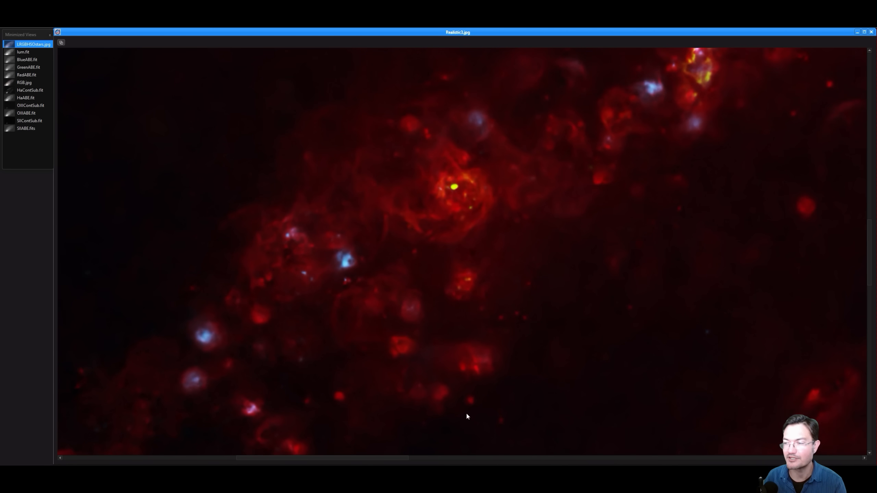
pyautogui.moveTo(437, 287)
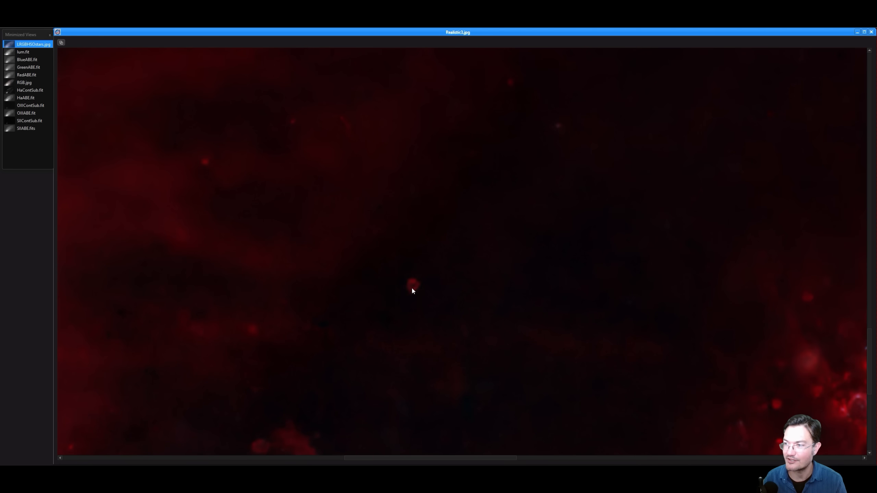
pyautogui.moveTo(419, 288)
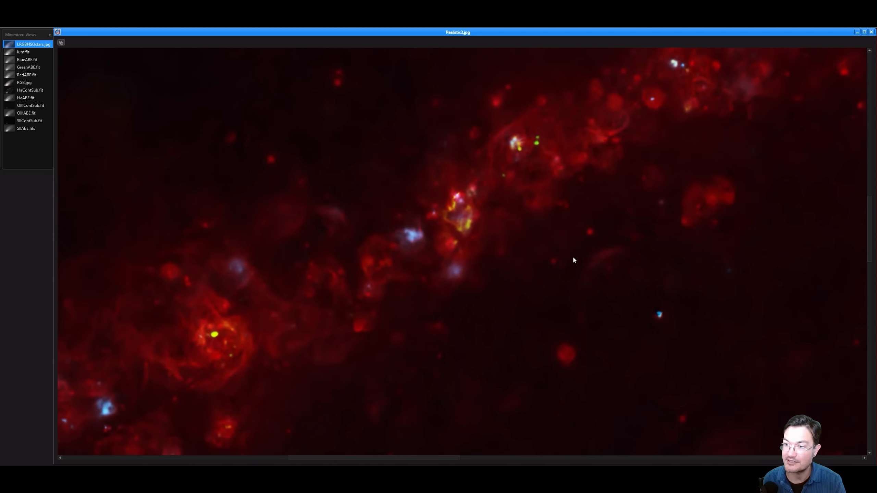
pyautogui.moveTo(461, 306)
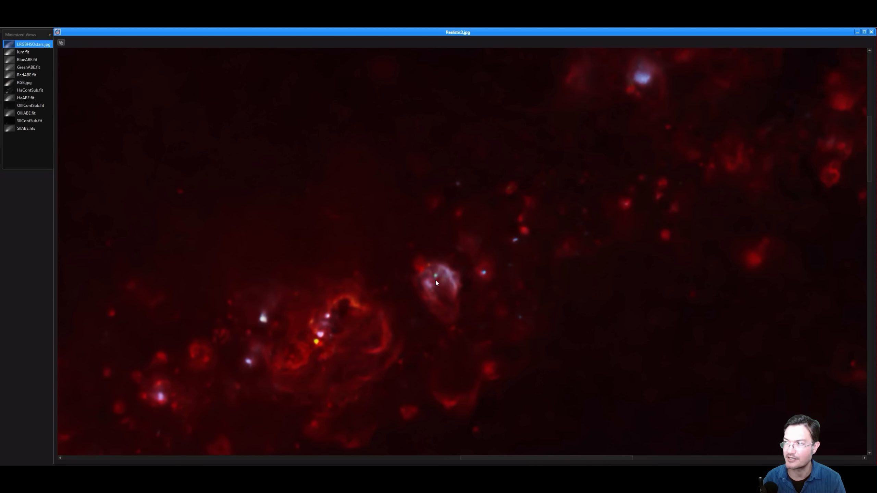
pyautogui.moveTo(436, 280)
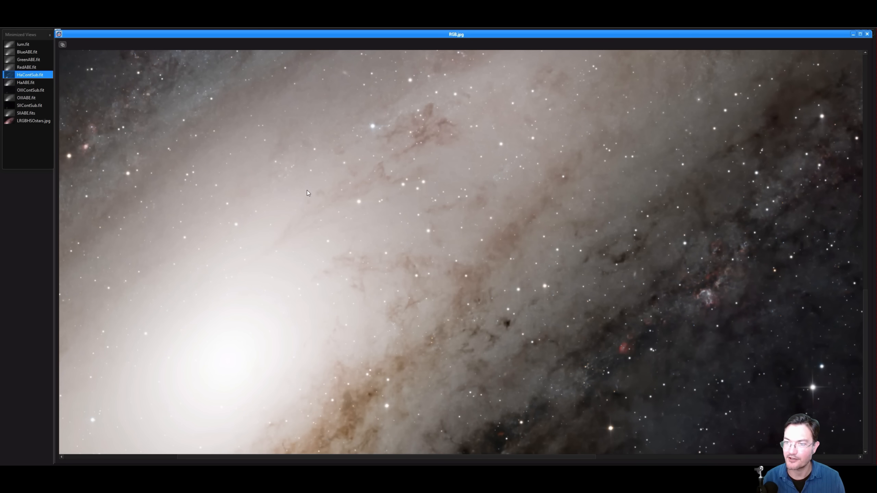
pyautogui.moveTo(382, 334)
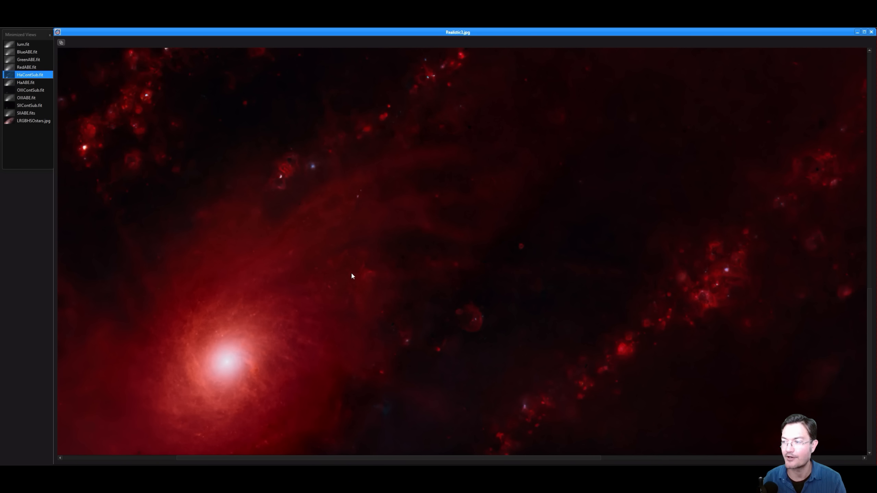
pyautogui.moveTo(557, 336)
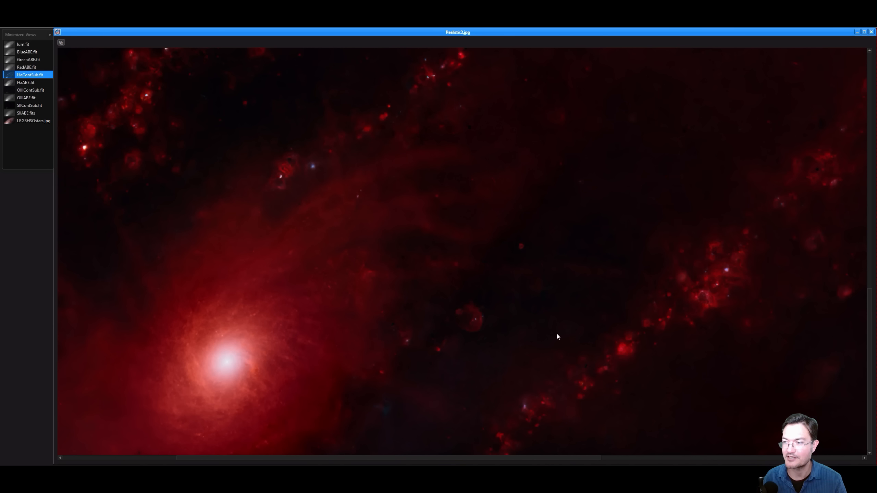
pyautogui.moveTo(551, 321)
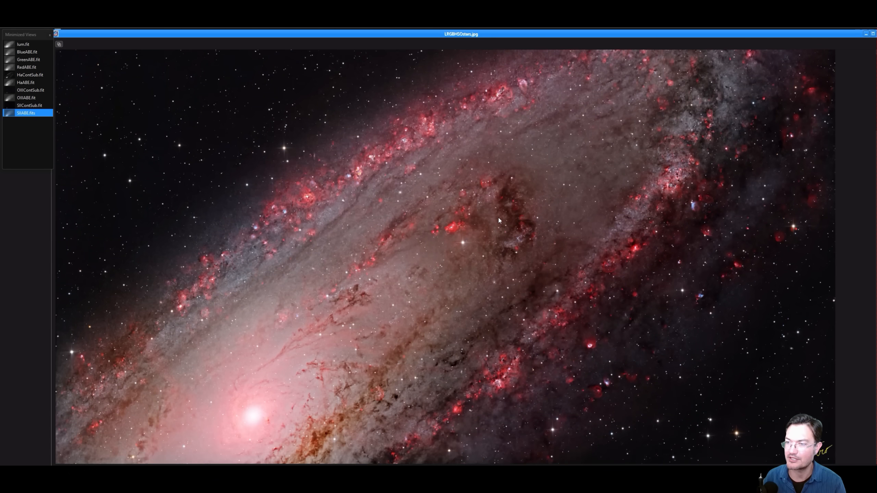
pyautogui.moveTo(242, 440)
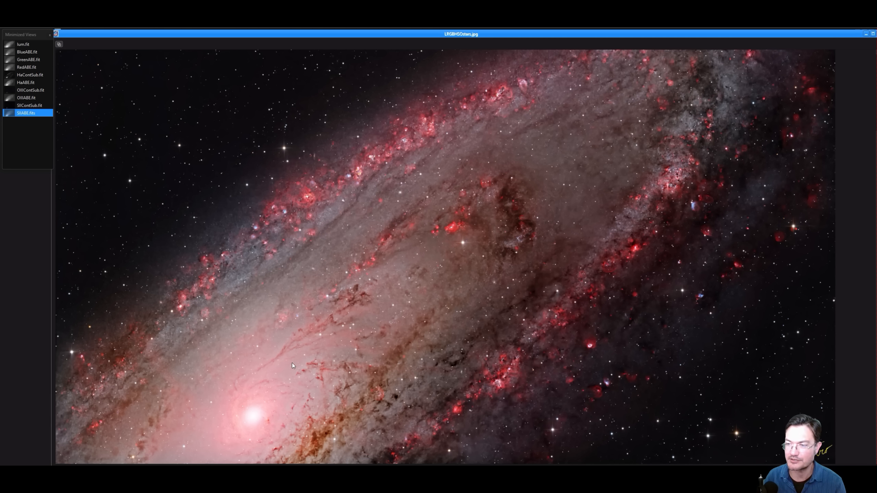
pyautogui.moveTo(254, 419)
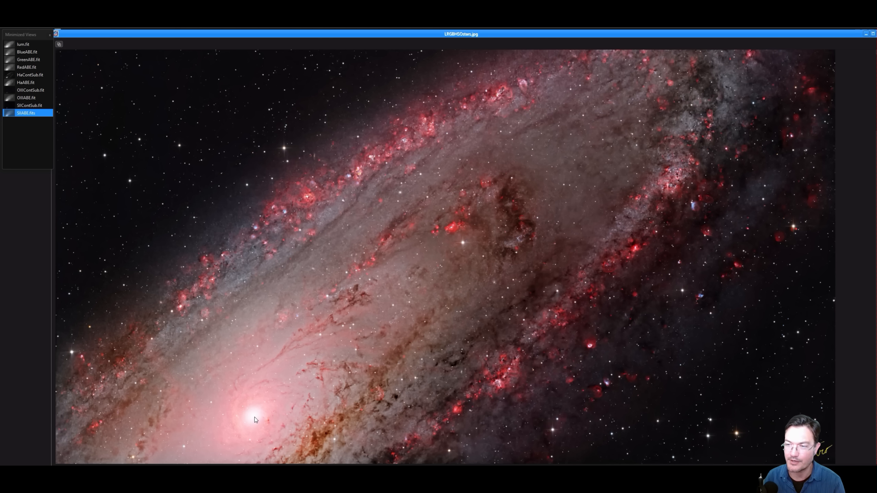
pyautogui.moveTo(251, 421)
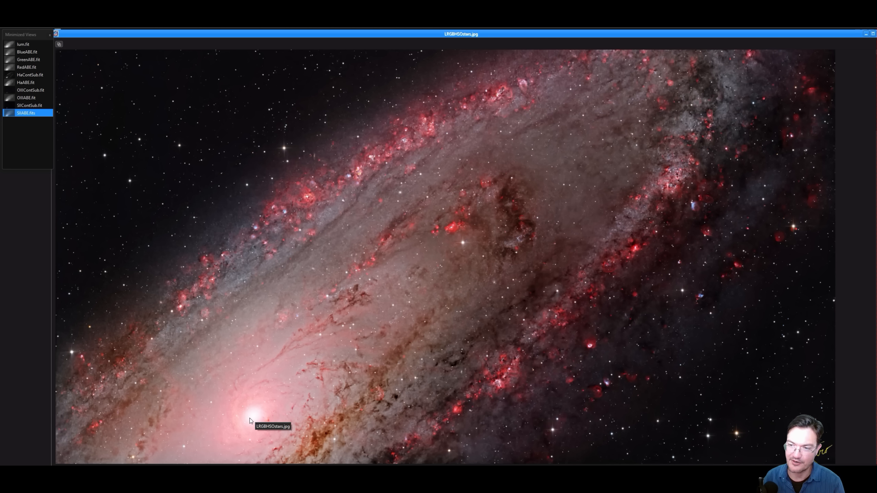
pyautogui.moveTo(359, 424)
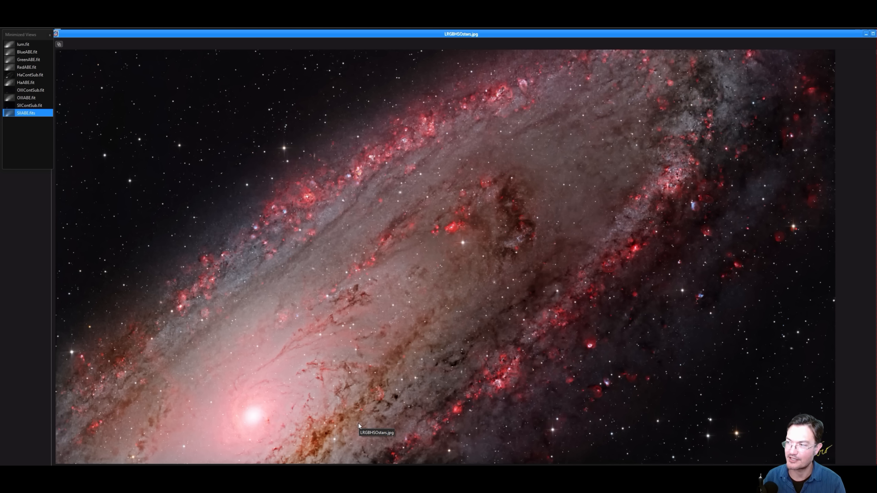
pyautogui.moveTo(282, 393)
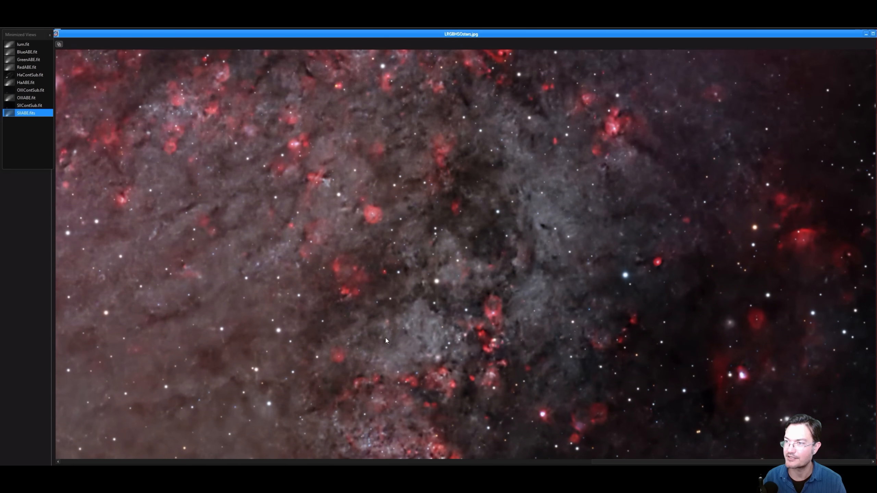
pyautogui.moveTo(551, 180)
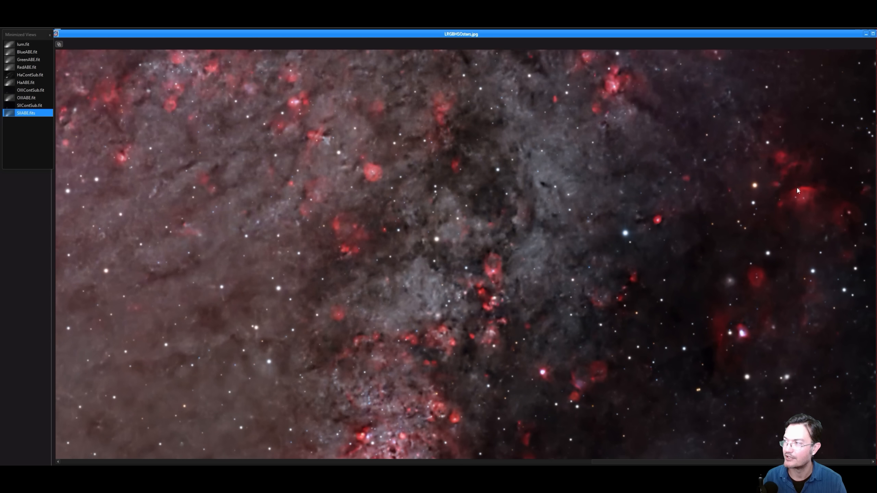
pyautogui.moveTo(743, 309)
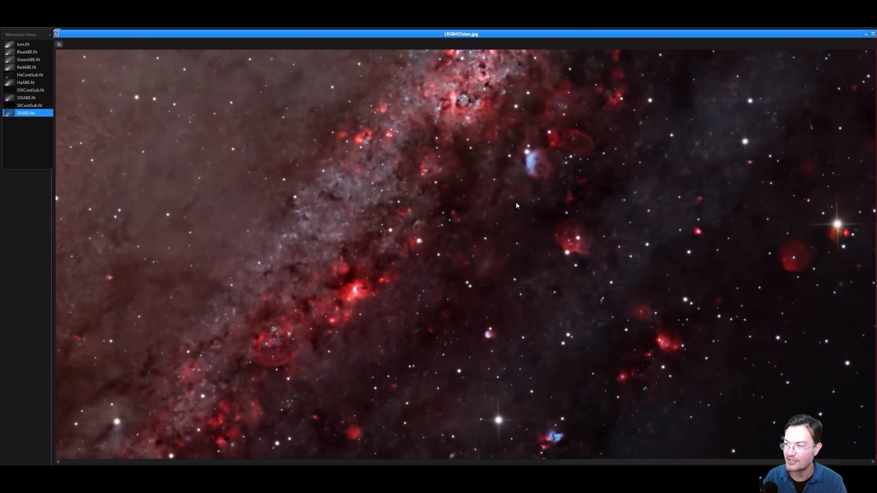
pyautogui.scroll(-3)
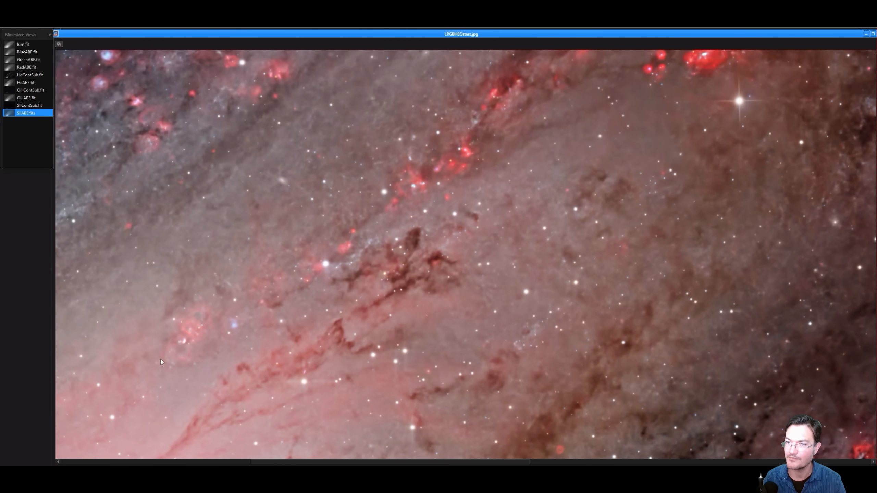
pyautogui.moveTo(462, 166)
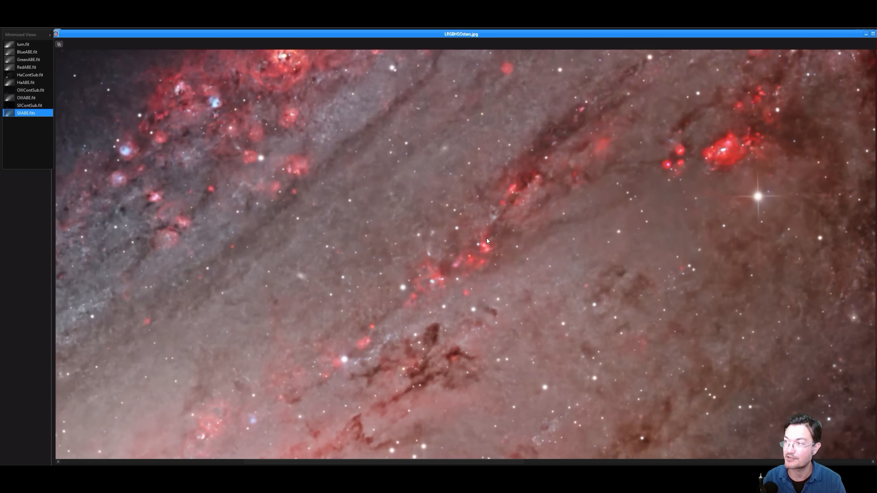
pyautogui.moveTo(566, 165)
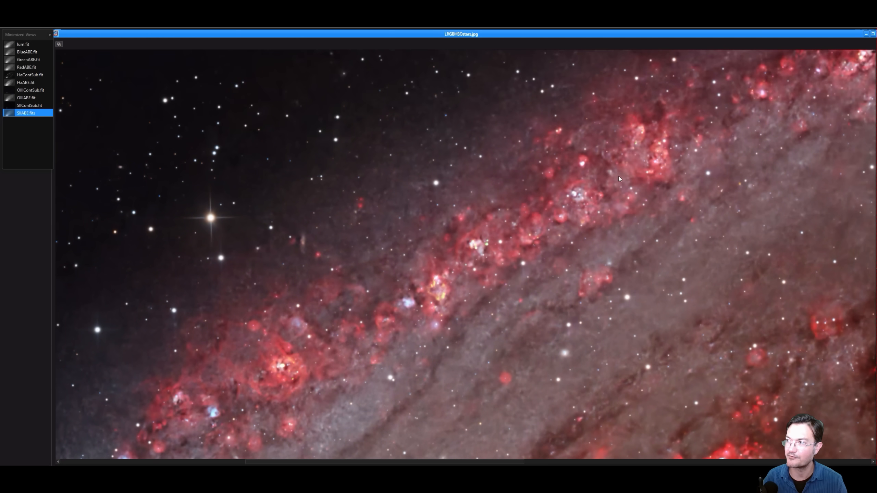
pyautogui.moveTo(375, 357)
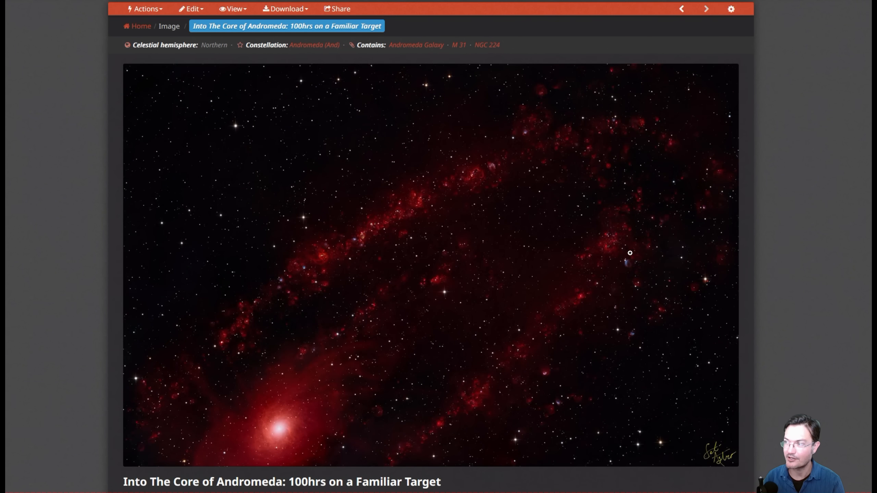
pyautogui.moveTo(110, 275)
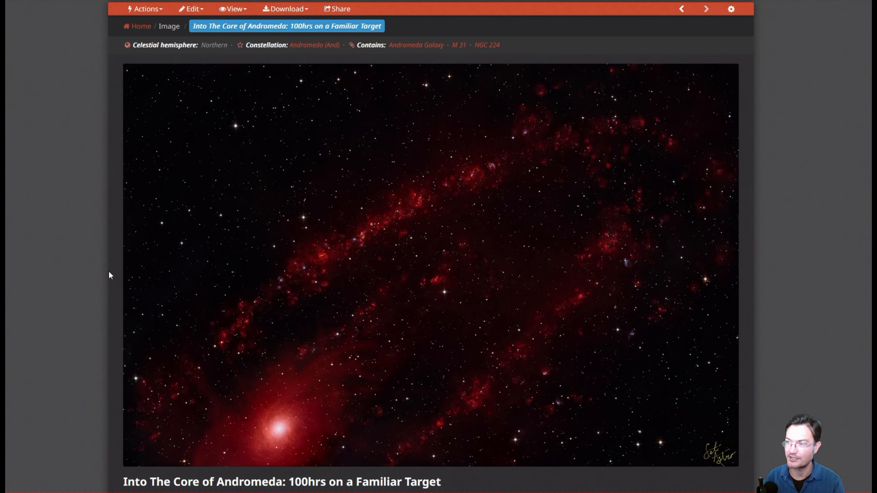
pyautogui.moveTo(296, 286)
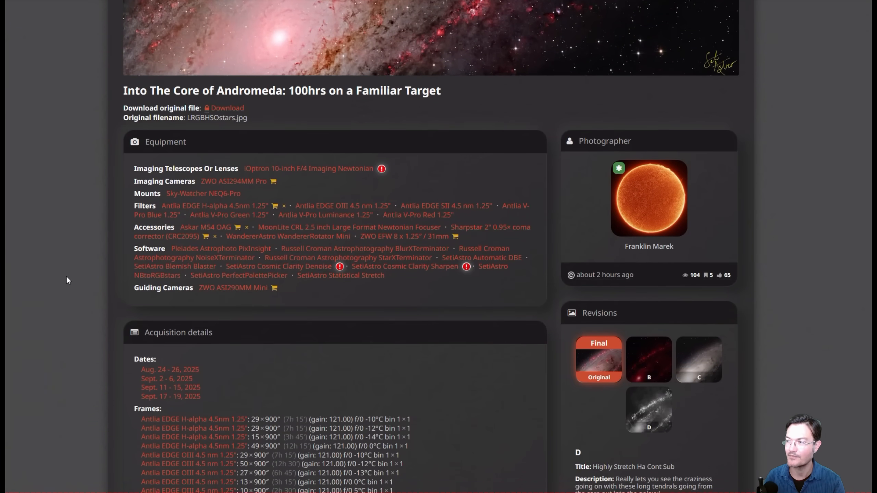
pyautogui.scroll(-3)
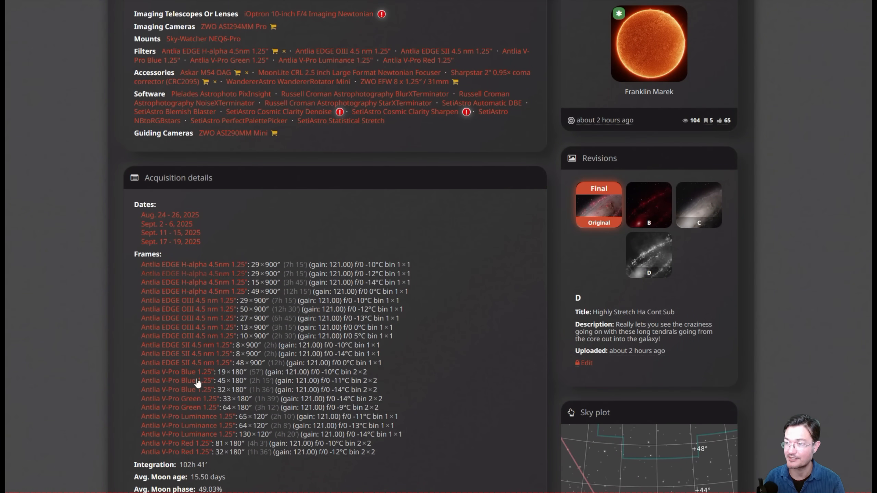
pyautogui.scroll(-3)
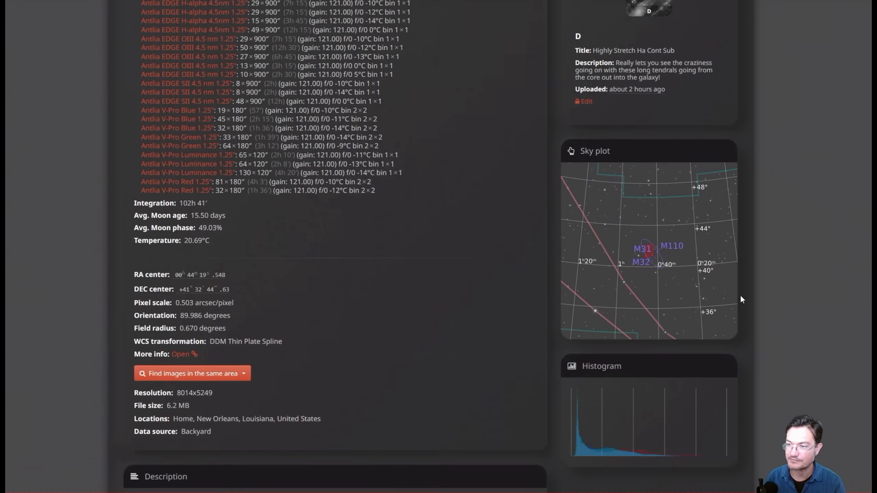
pyautogui.scroll(-3)
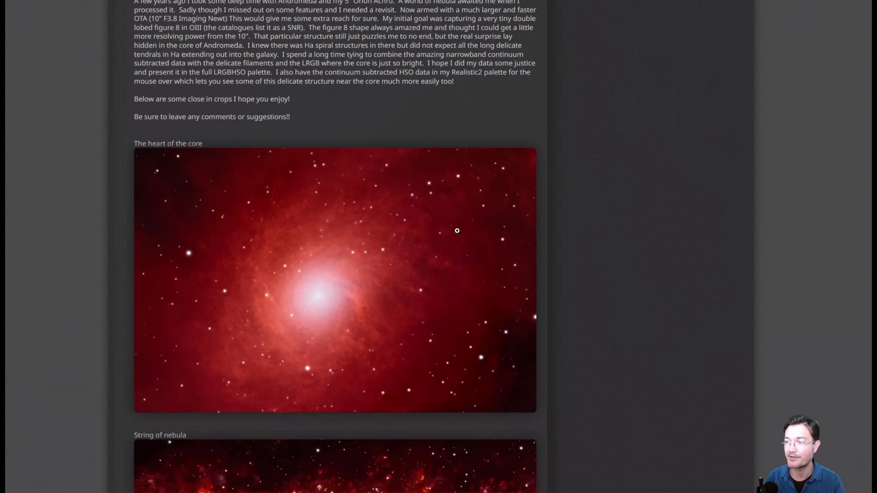
pyautogui.scroll(-3)
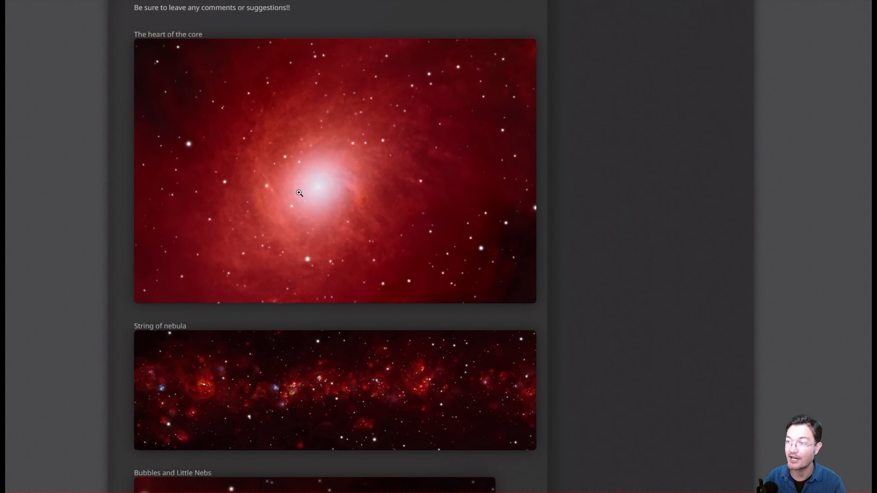
pyautogui.scroll(-3)
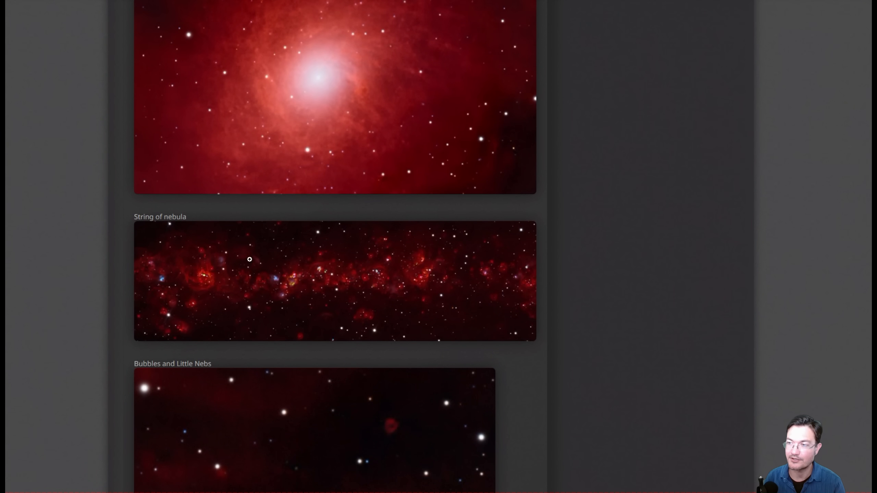
pyautogui.scroll(-3)
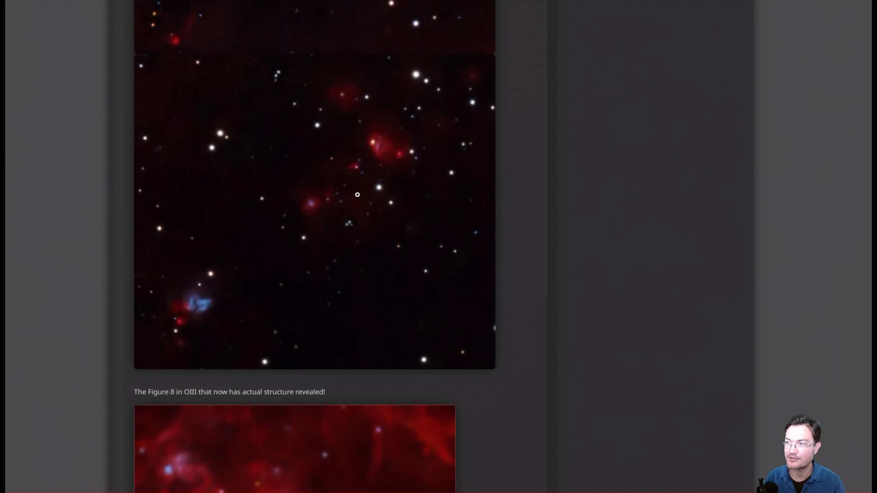
pyautogui.scroll(-3)
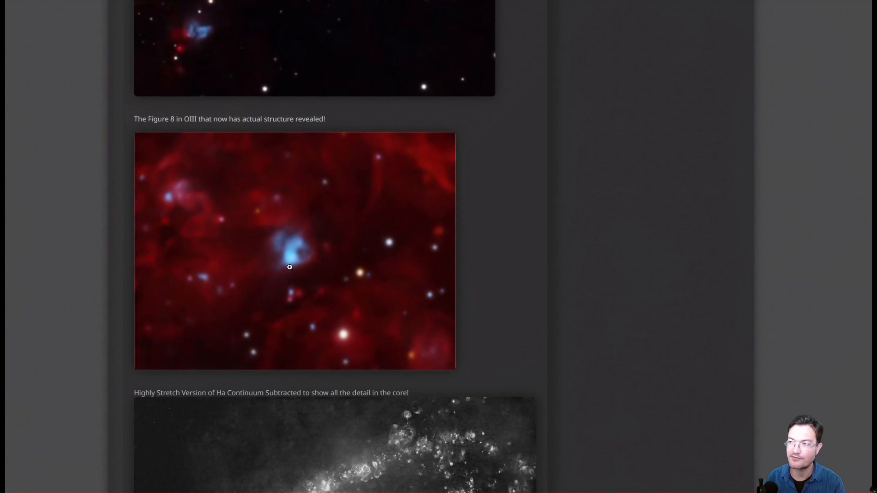
pyautogui.moveTo(295, 265)
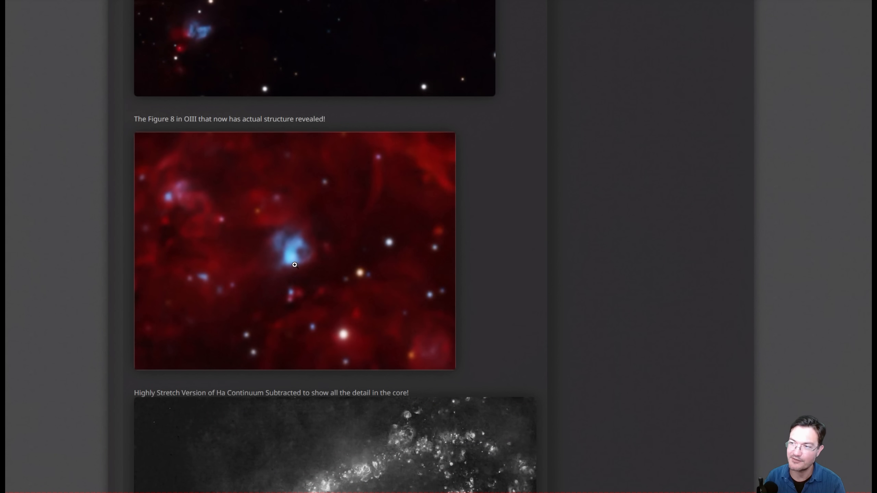
pyautogui.scroll(-3)
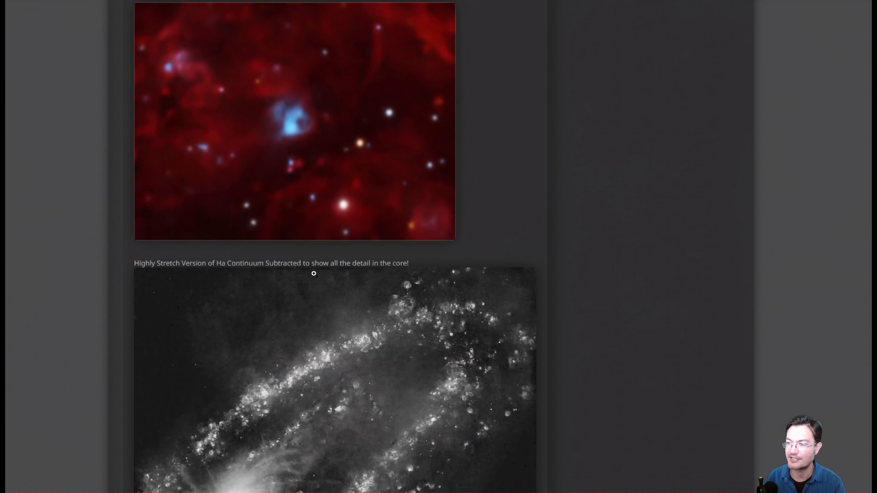
pyautogui.scroll(-3)
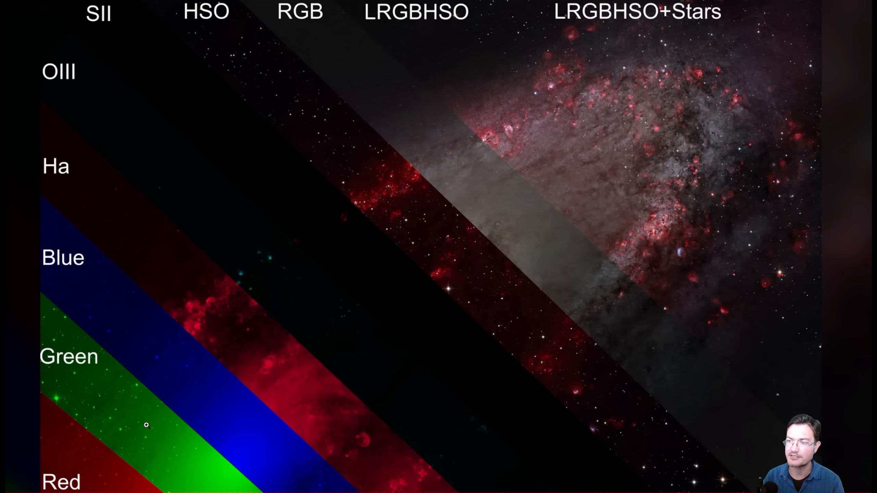
pyautogui.moveTo(312, 280)
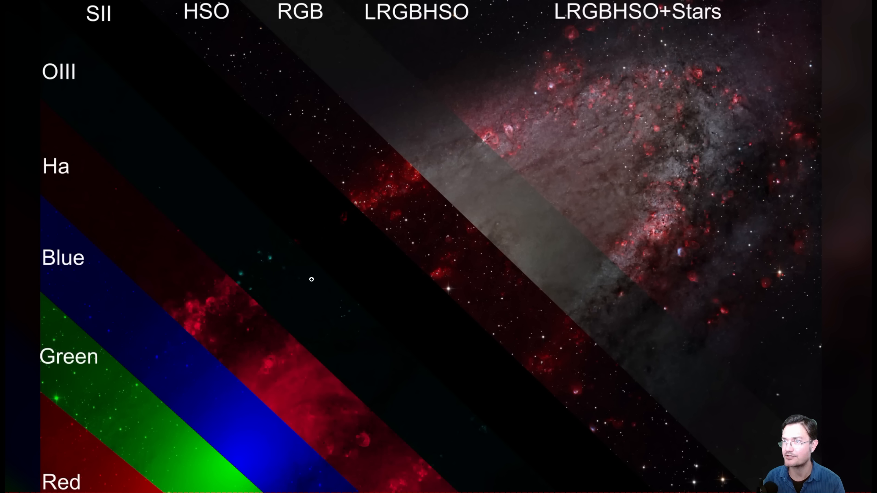
pyautogui.moveTo(505, 306)
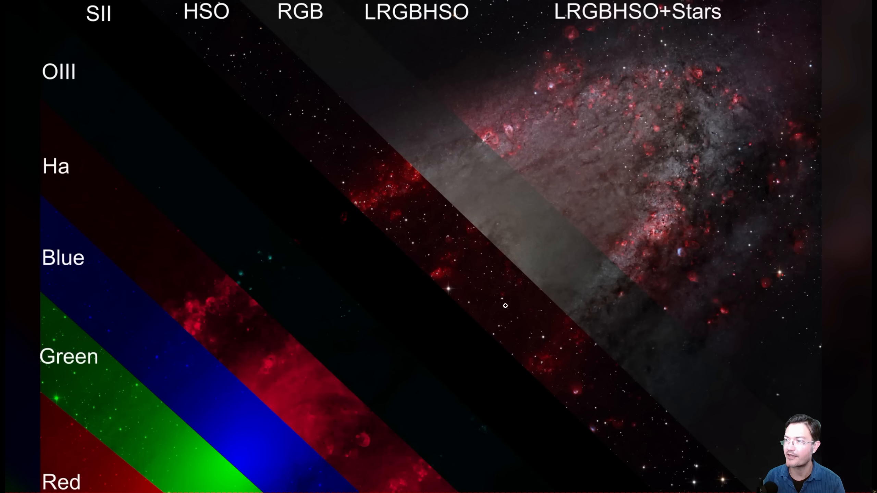
pyautogui.moveTo(727, 311)
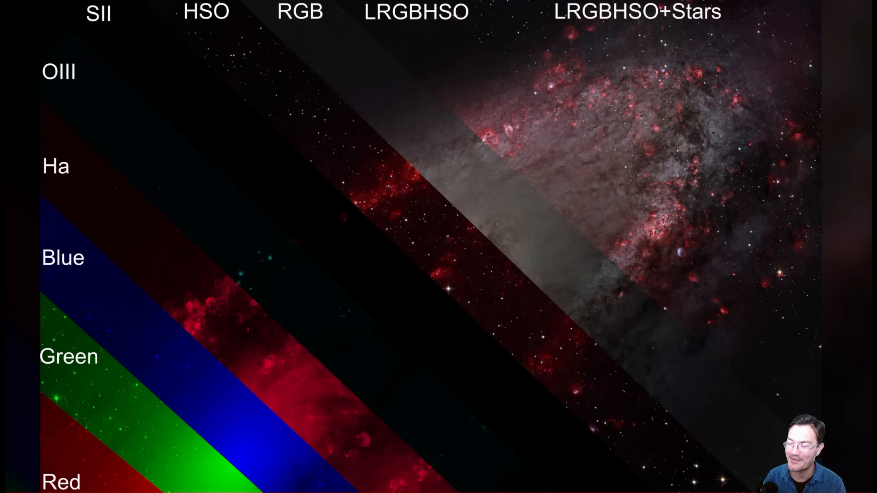
pyautogui.moveTo(702, 54)
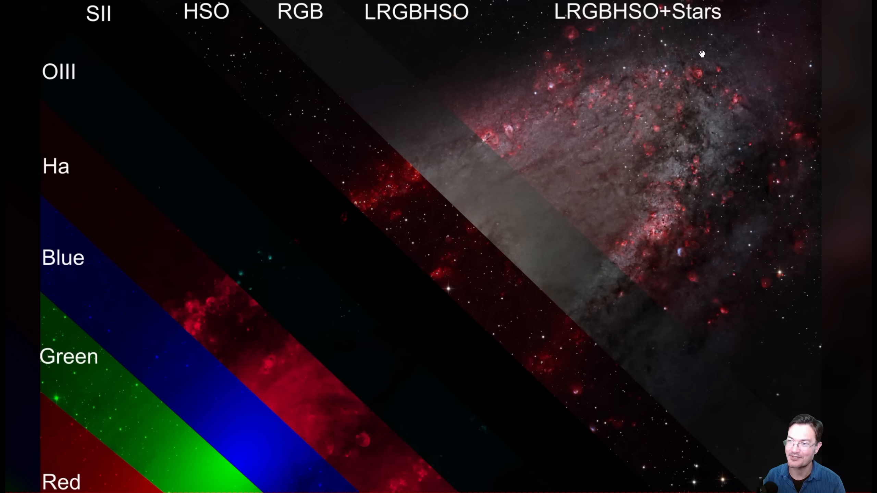